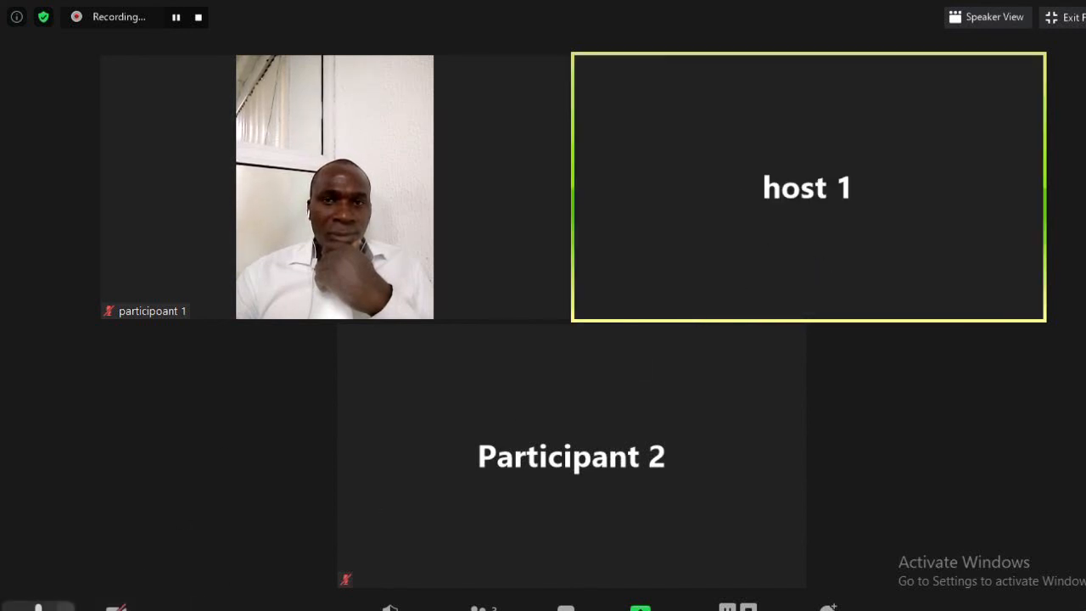
Review the audio device choices, then select HP HD Webcam as the host's camera.
{"action": "left_click", "coordinate": [38, 607]}
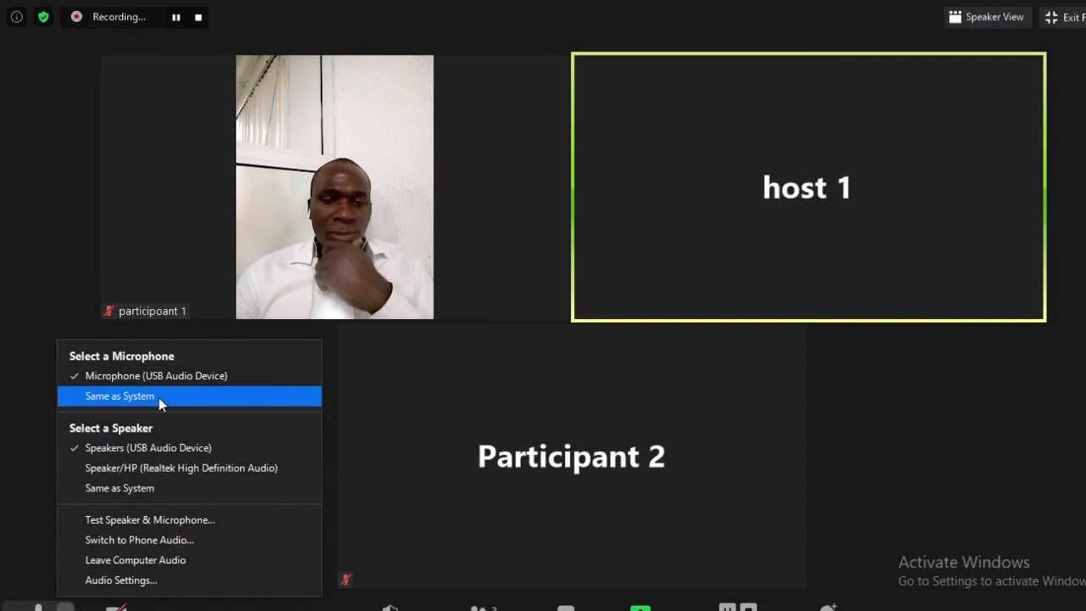
{"action": "mouse_move", "coordinate": [173, 489]}
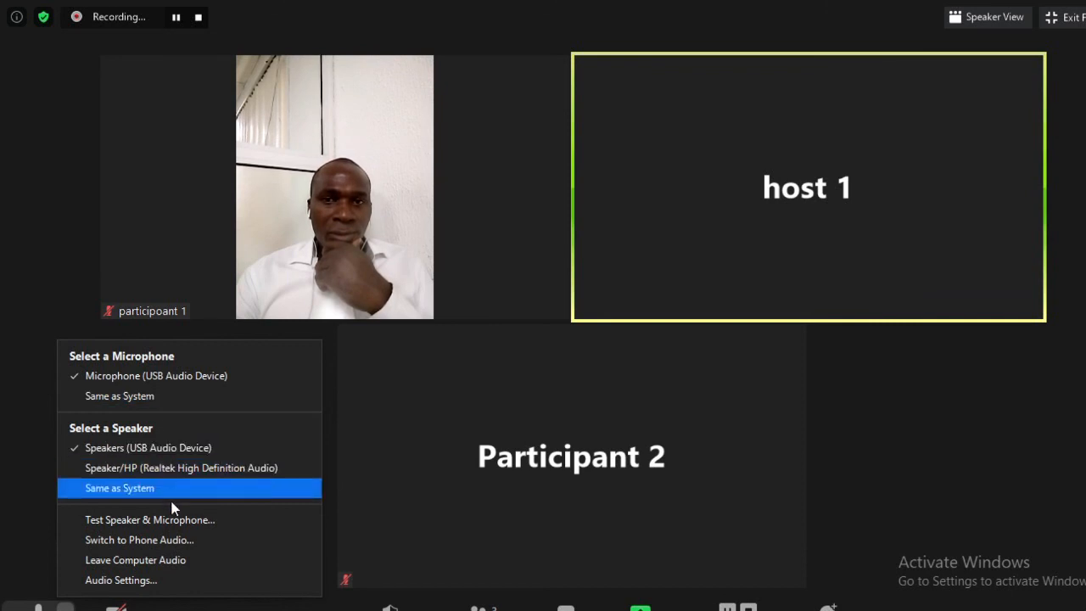
{"action": "mouse_move", "coordinate": [139, 594]}
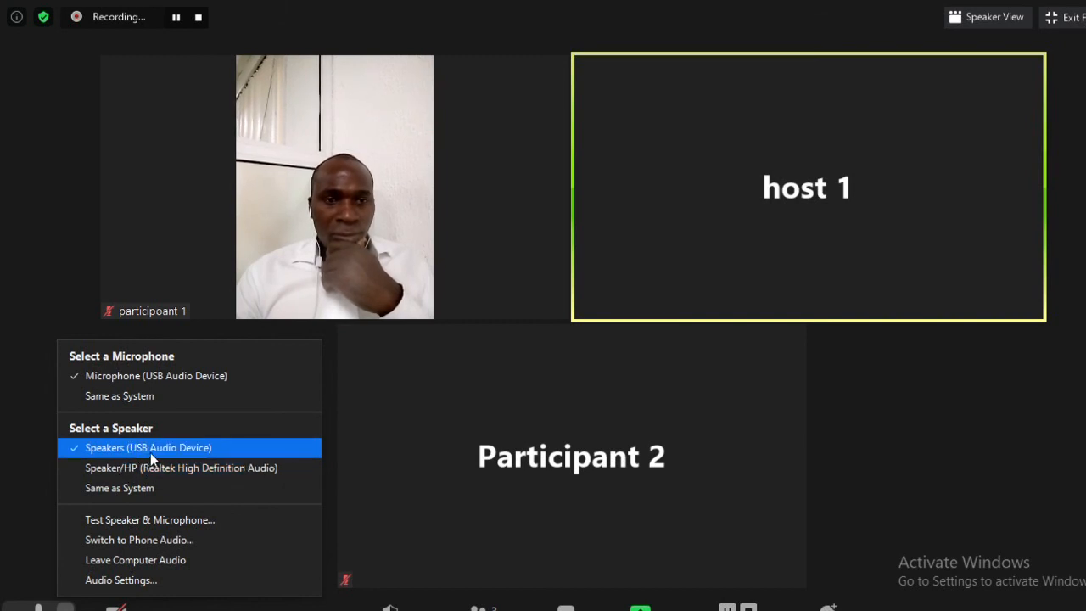
{"action": "mouse_move", "coordinate": [166, 377]}
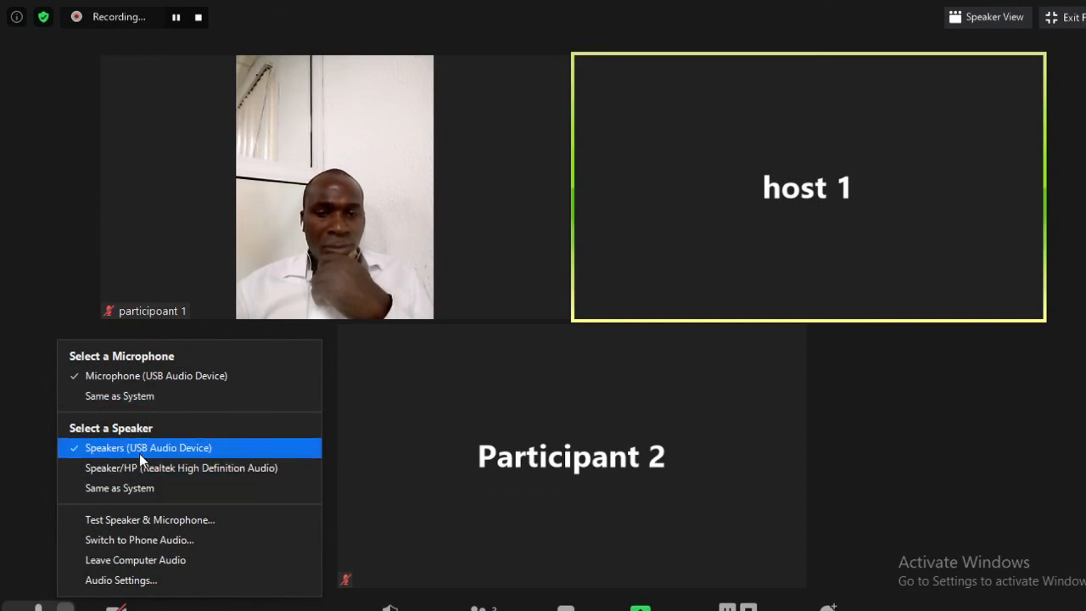
{"action": "mouse_move", "coordinate": [162, 456]}
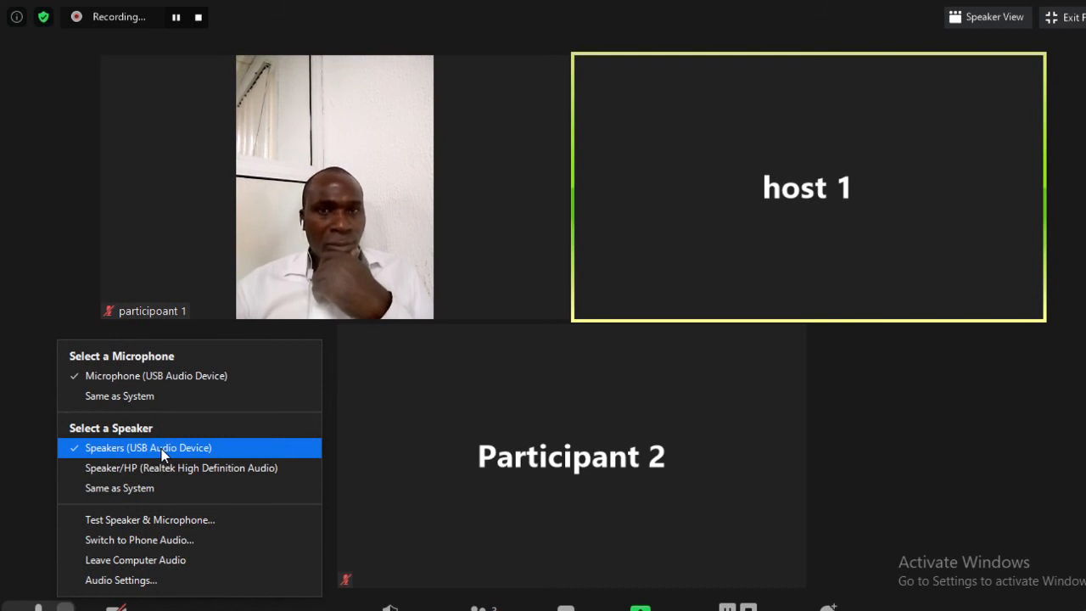
{"action": "mouse_move", "coordinate": [156, 469]}
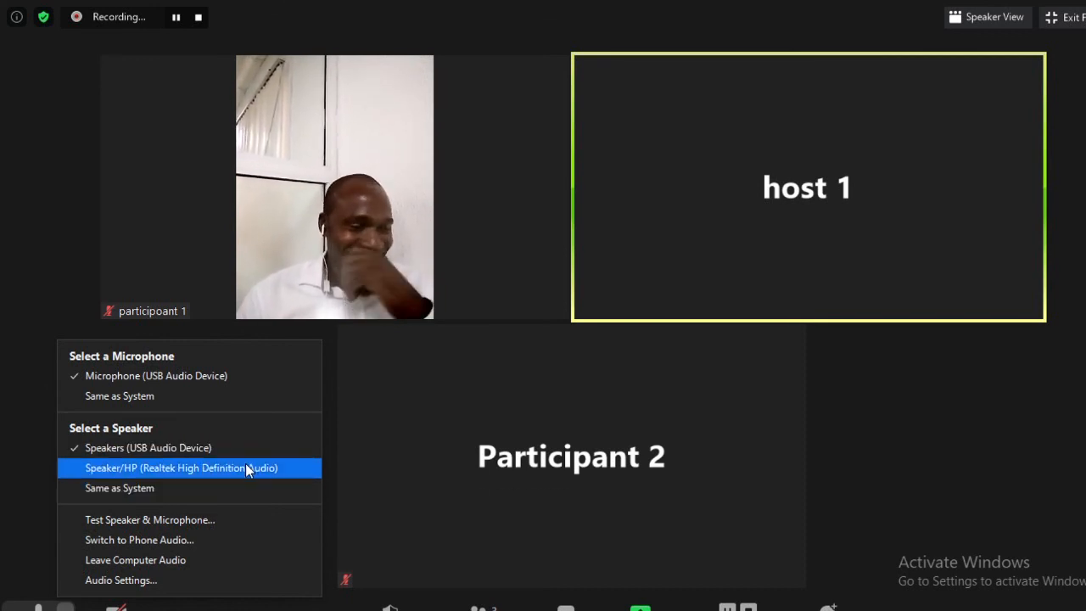
{"action": "mouse_move", "coordinate": [156, 519]}
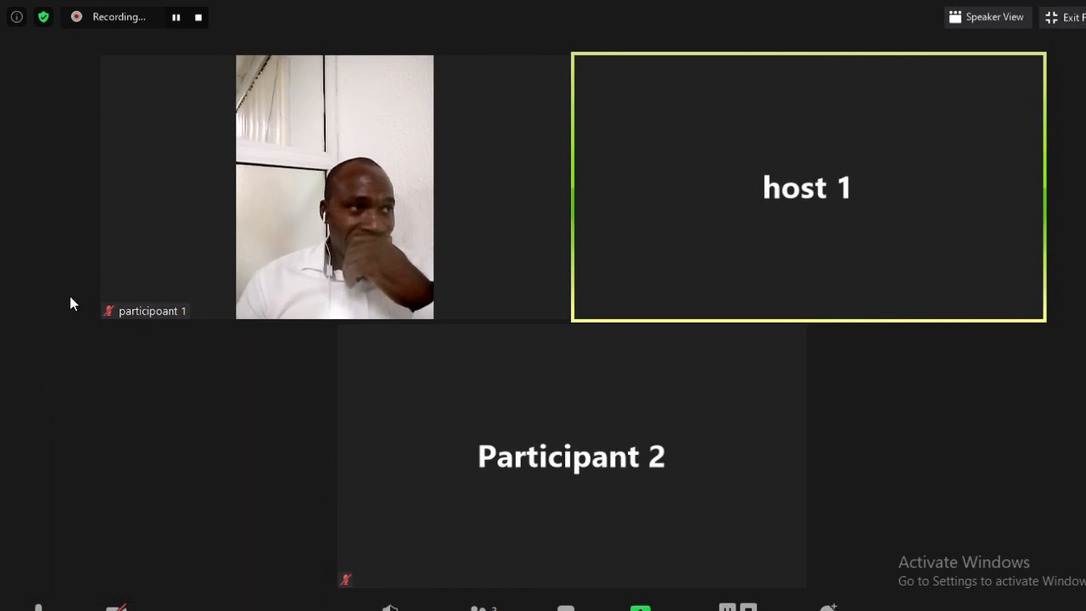
{"action": "left_click", "coordinate": [146, 607]}
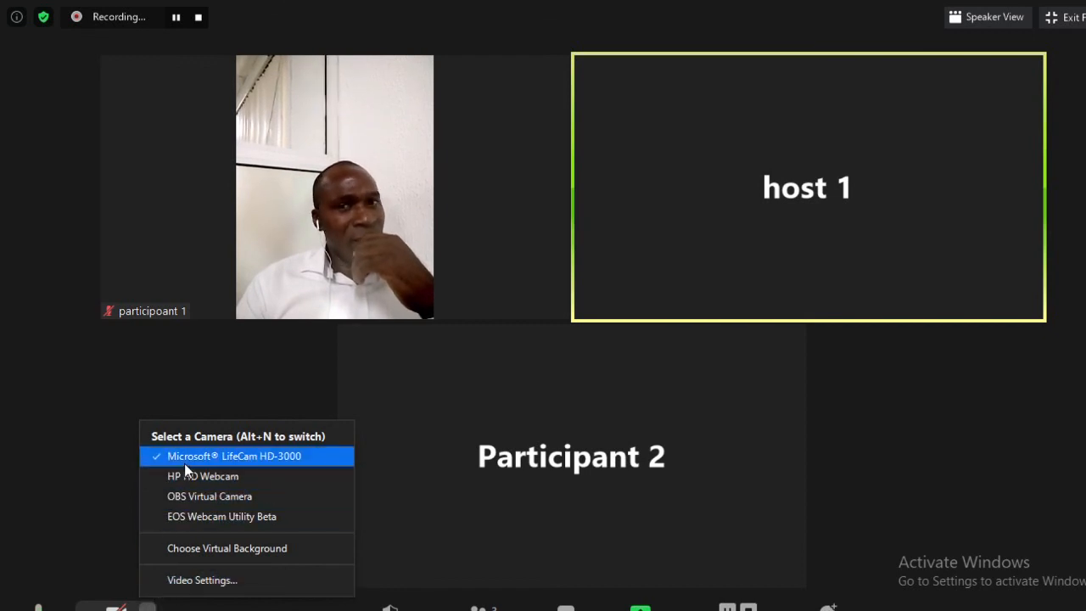
{"action": "mouse_move", "coordinate": [241, 475]}
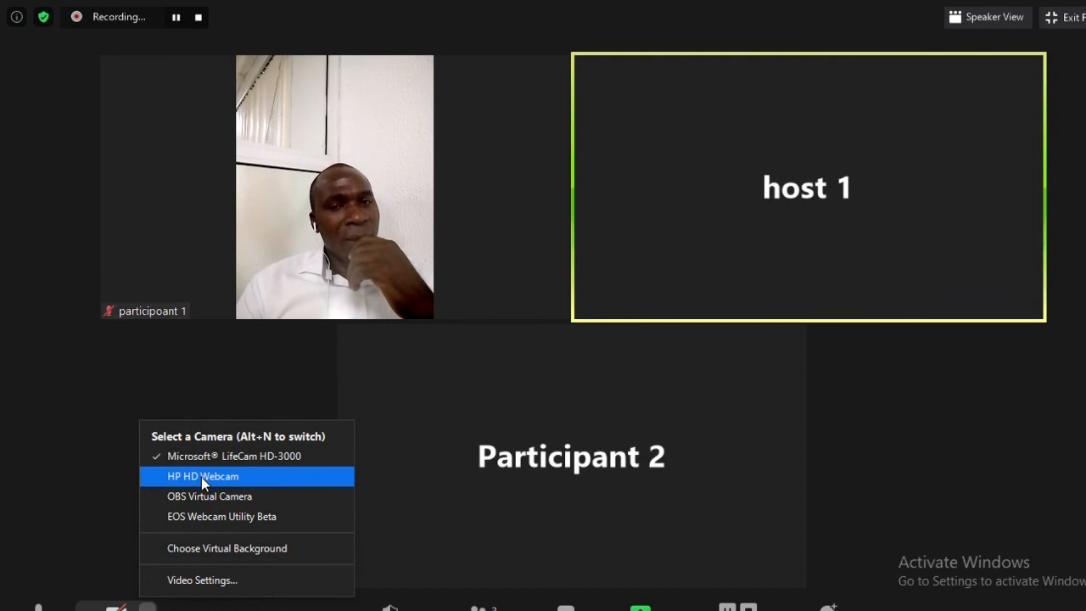
{"action": "mouse_move", "coordinate": [251, 482]}
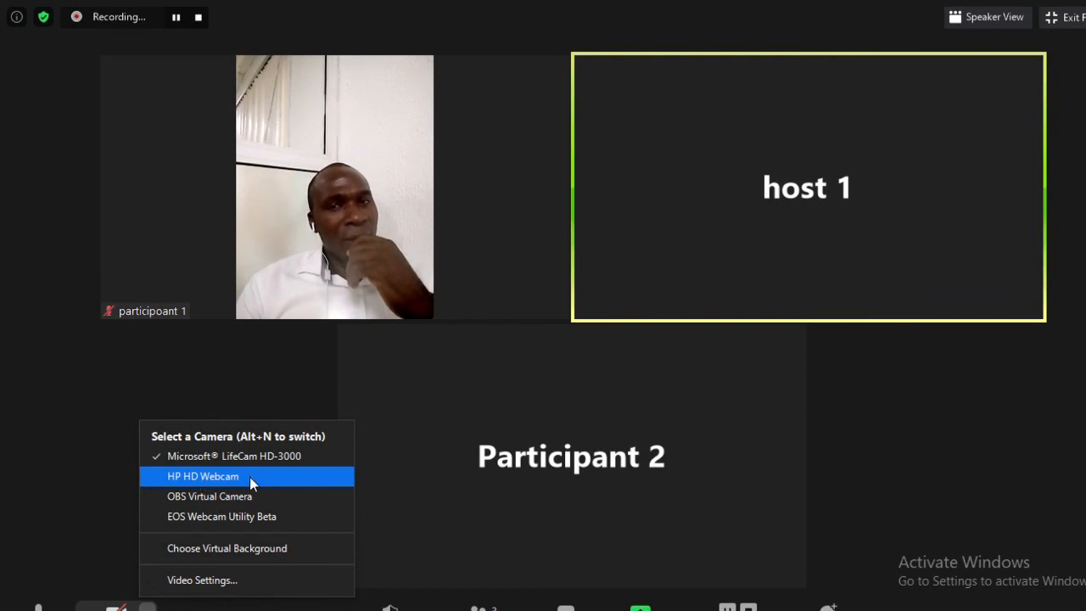
{"action": "mouse_move", "coordinate": [247, 496]}
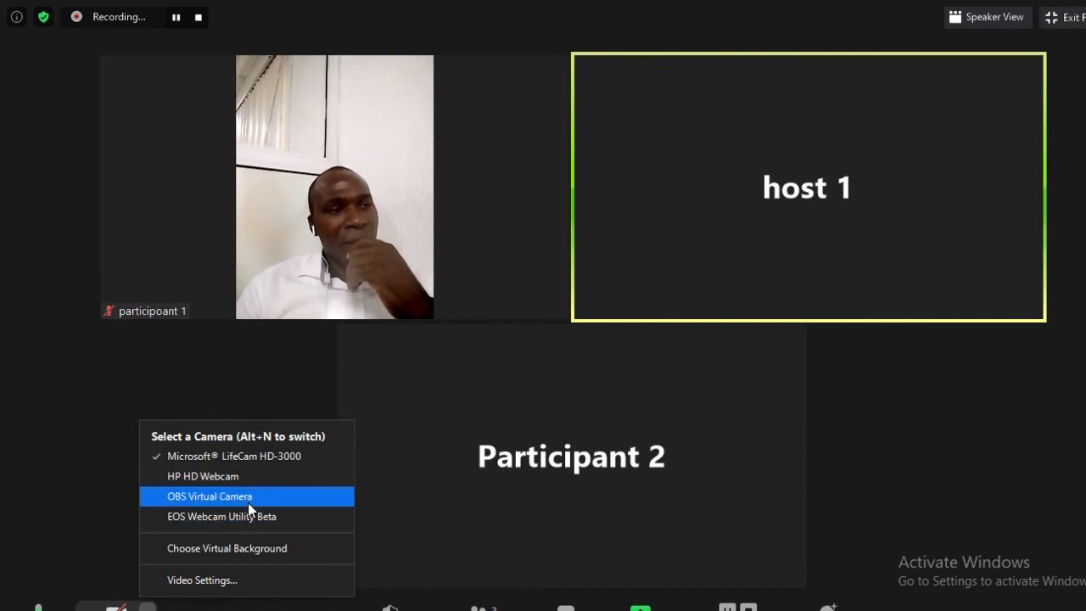
{"action": "mouse_move", "coordinate": [285, 461]}
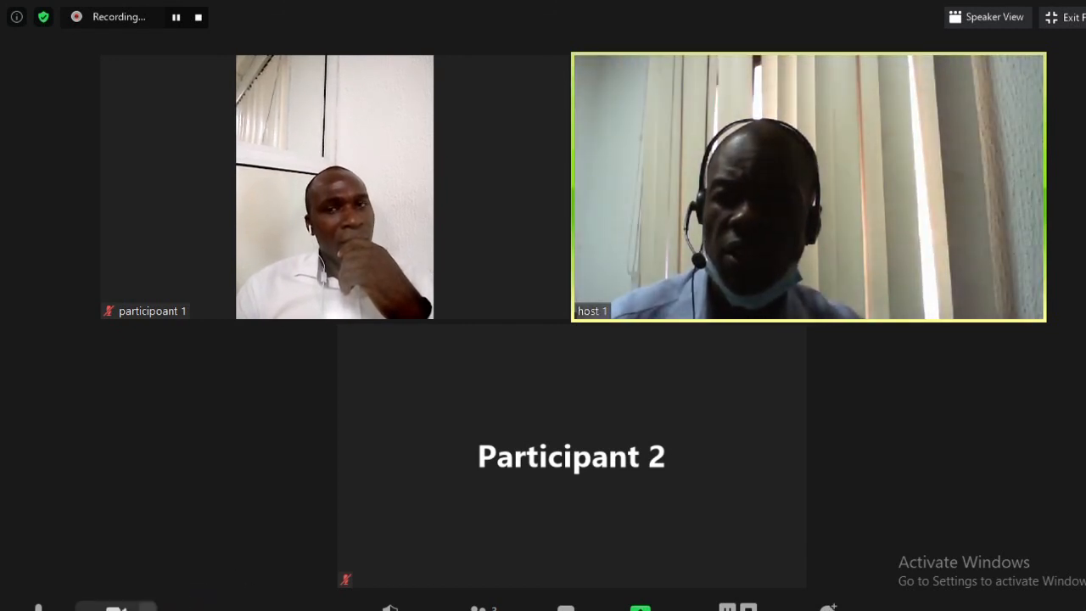
{"action": "left_click", "coordinate": [115, 609]}
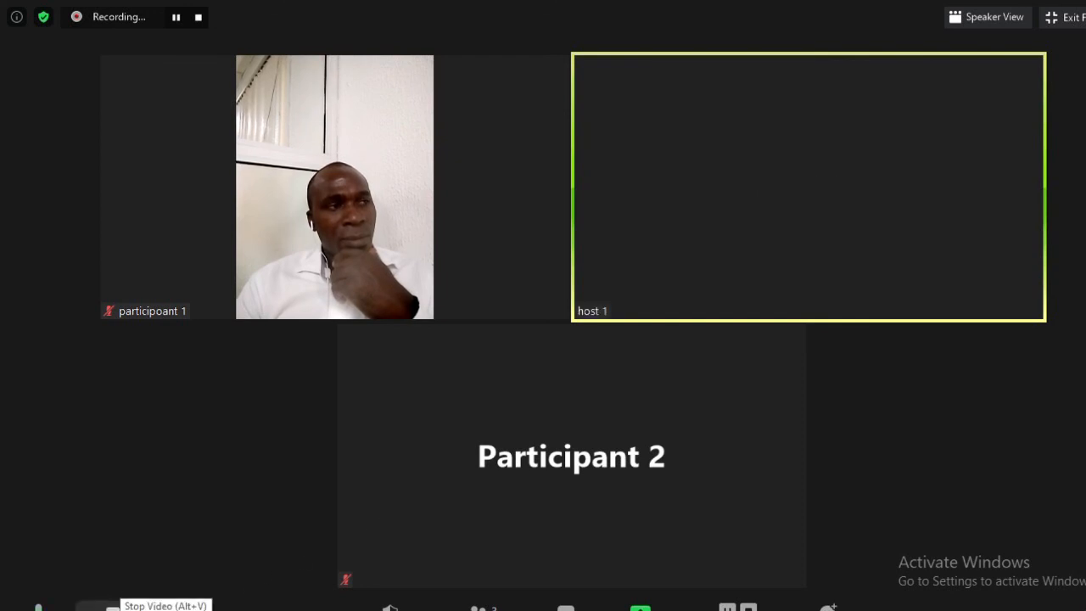
{"action": "mouse_move", "coordinate": [115, 607]}
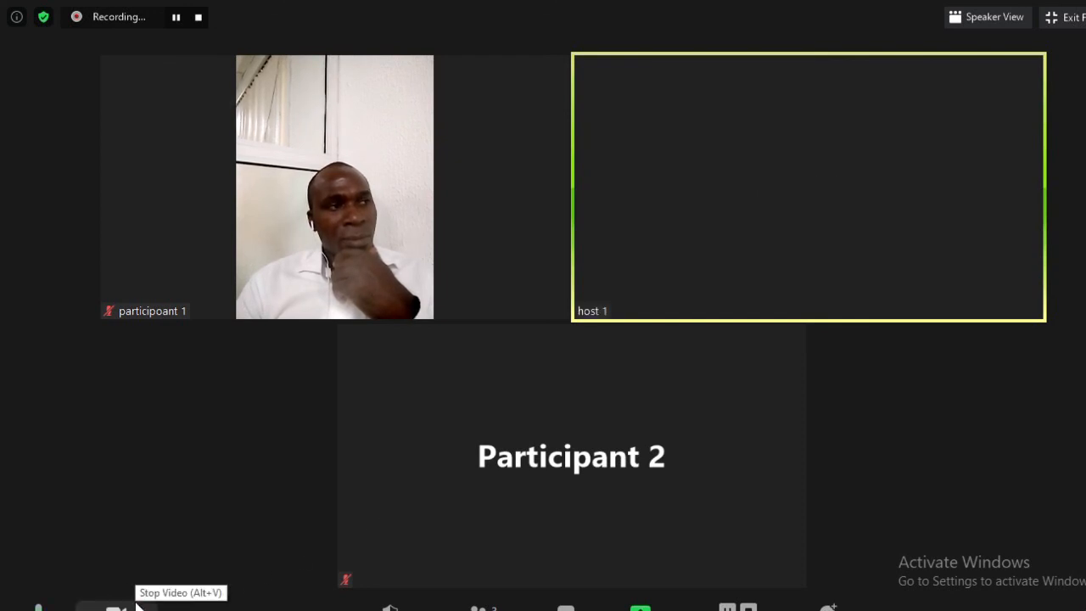
{"action": "mouse_move", "coordinate": [710, 307]}
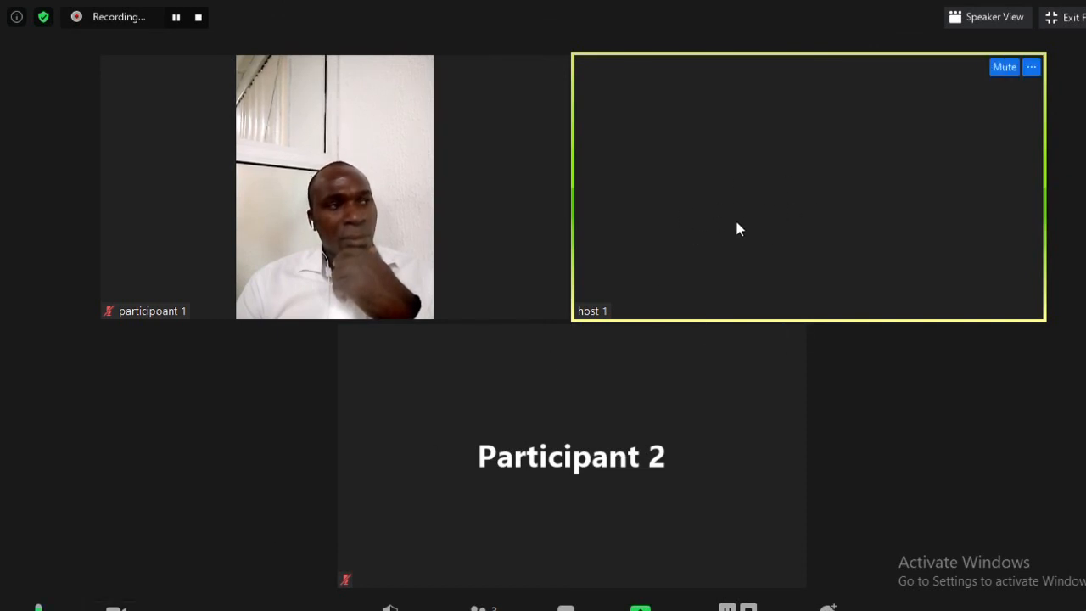
{"action": "mouse_move", "coordinate": [794, 180]}
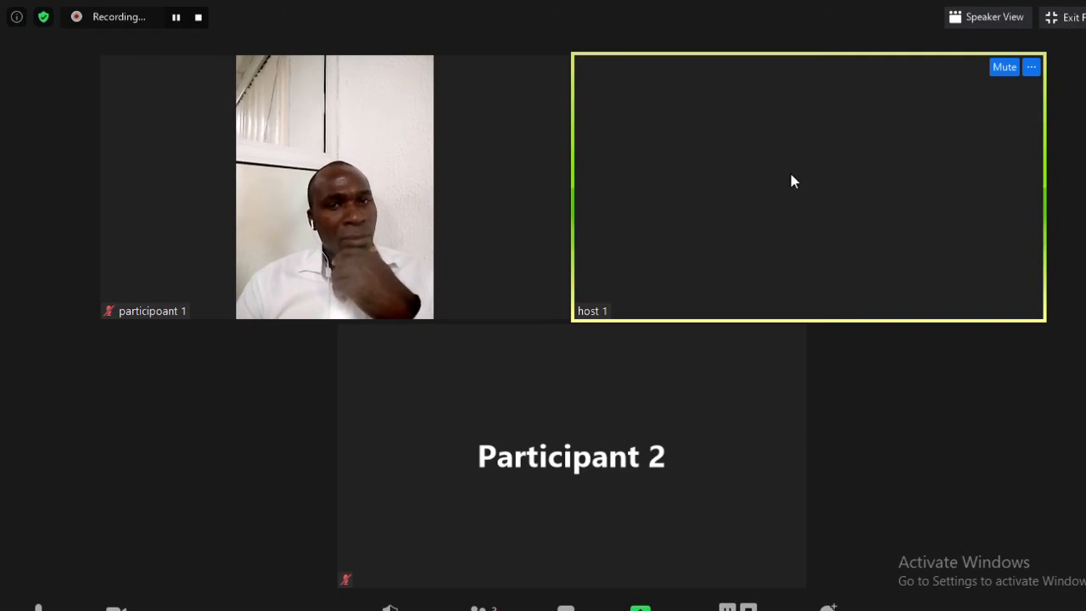
{"action": "mouse_move", "coordinate": [797, 172]}
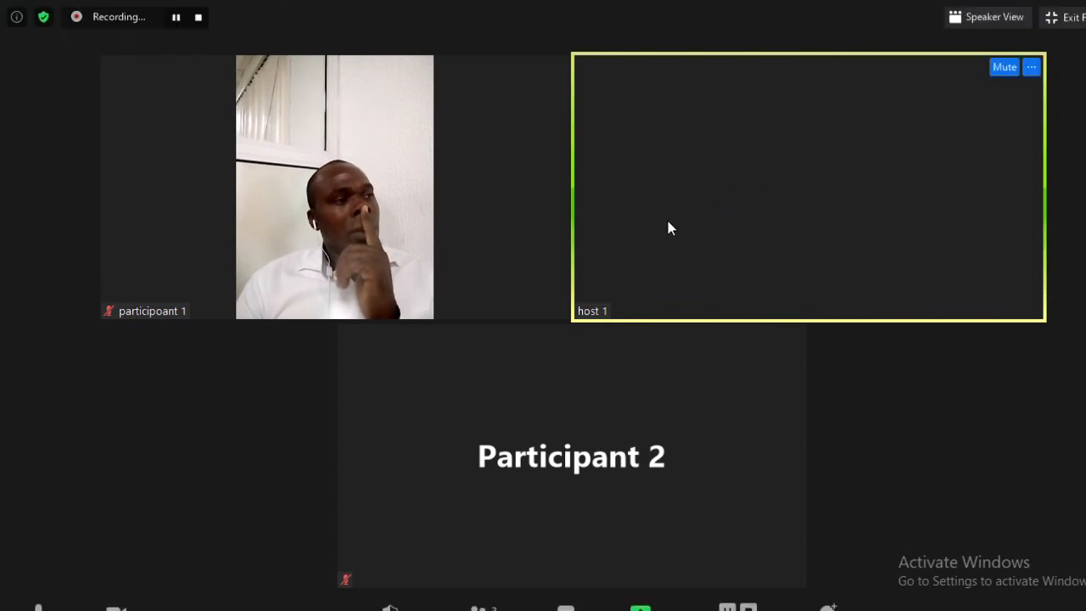
Reopen the camera list beside Stop Video to turn off the host's video.
{"action": "left_click", "coordinate": [115, 608]}
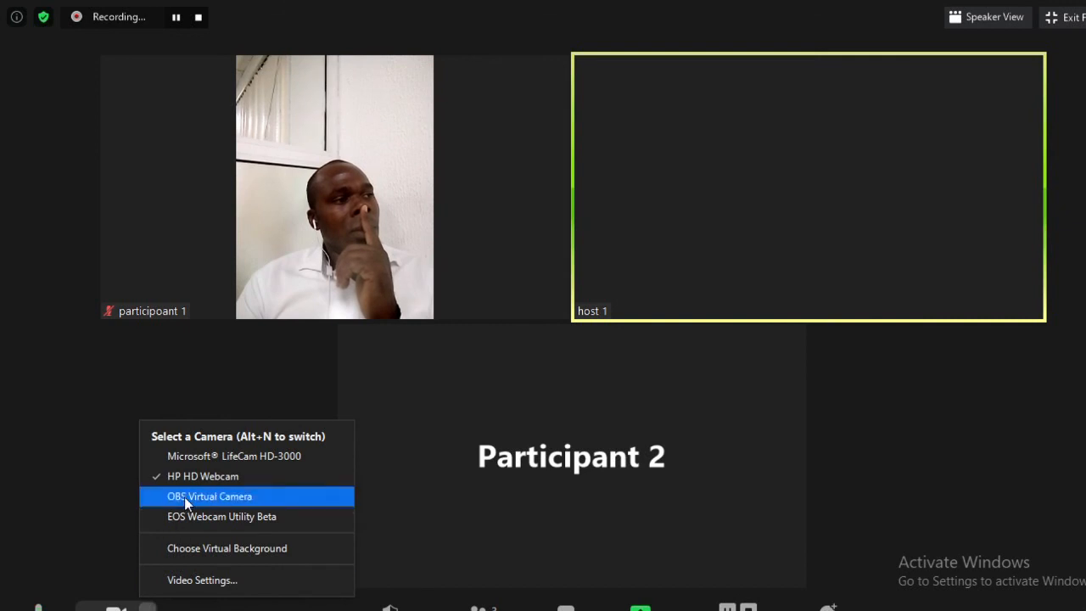
{"action": "mouse_move", "coordinate": [187, 455]}
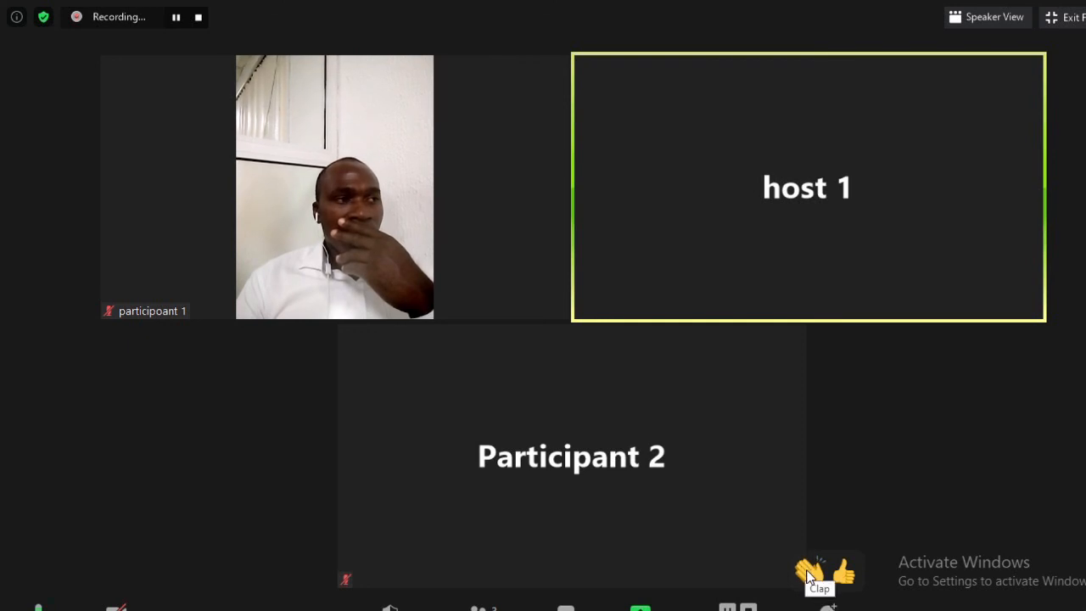
Send a thumbs-up reaction from the Reactions menu.
{"action": "left_click", "coordinate": [818, 571]}
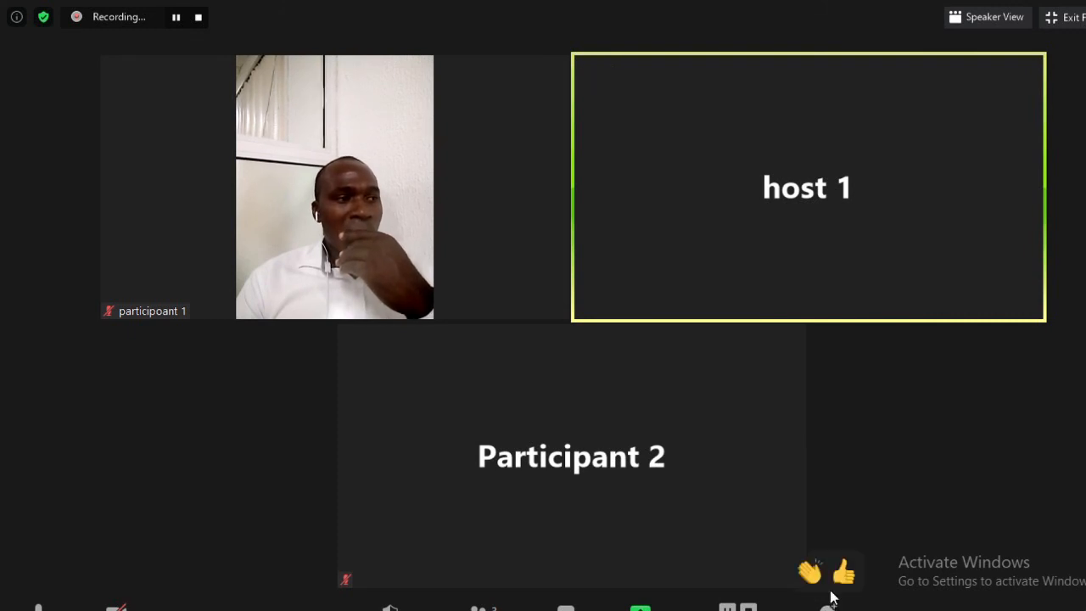
{"action": "mouse_move", "coordinate": [811, 570]}
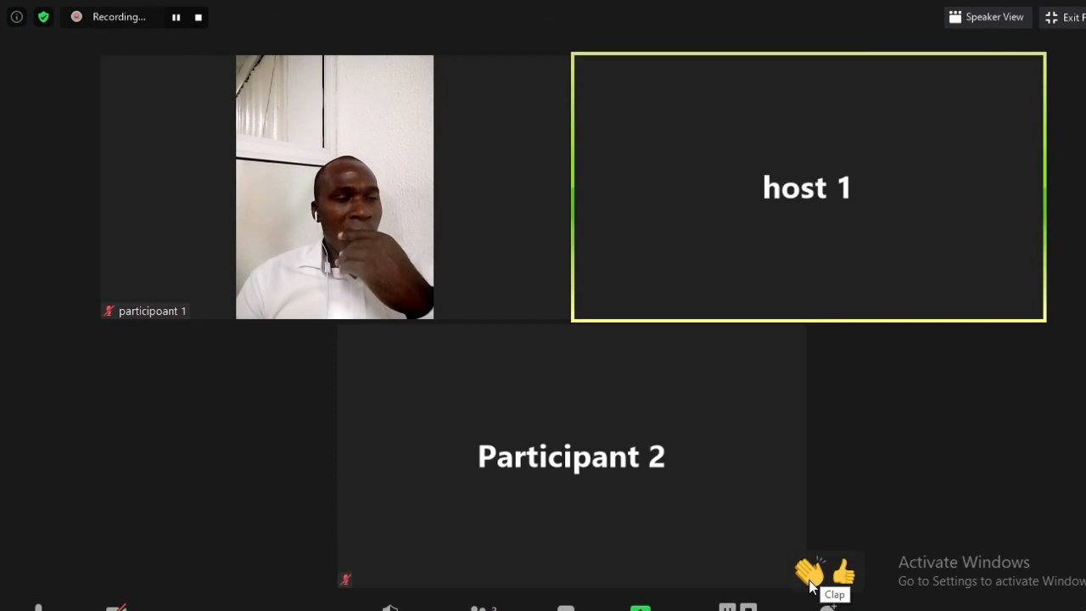
{"action": "left_click", "coordinate": [818, 570]}
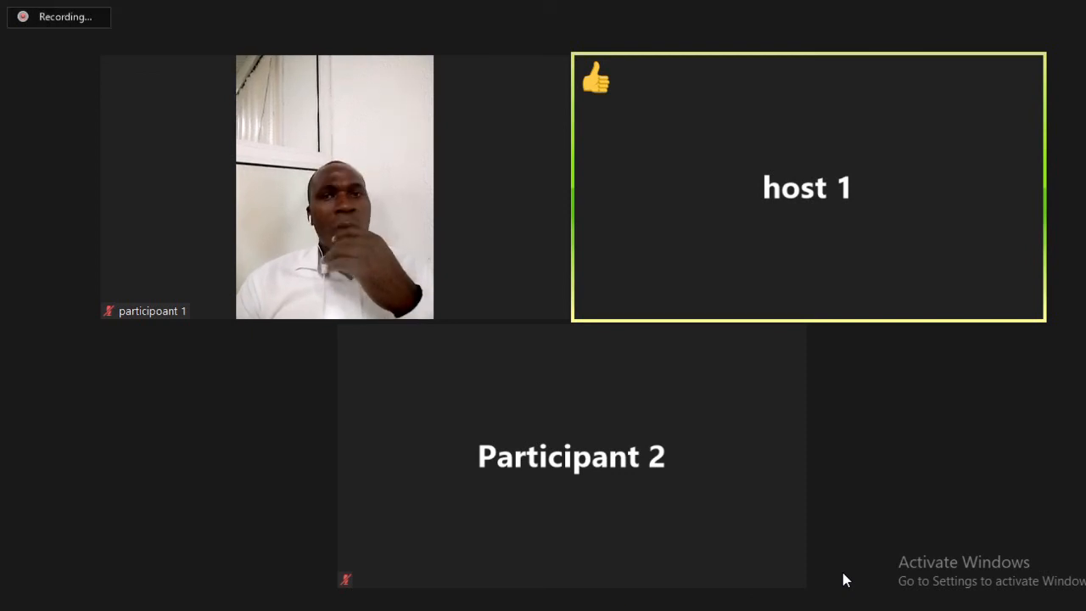
{"action": "mouse_move", "coordinate": [798, 400]}
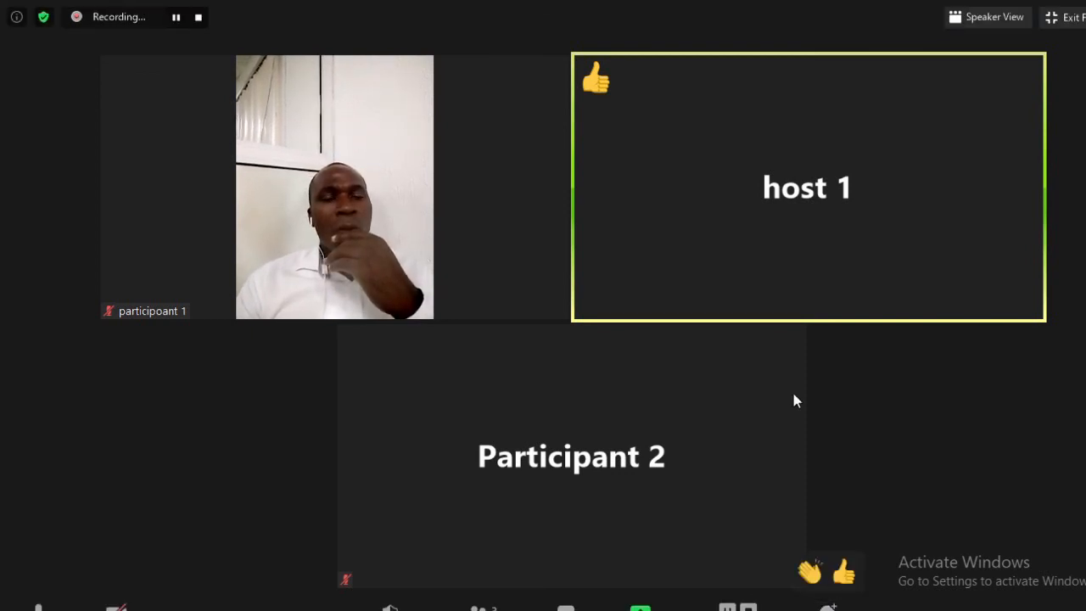
{"action": "mouse_move", "coordinate": [631, 564]}
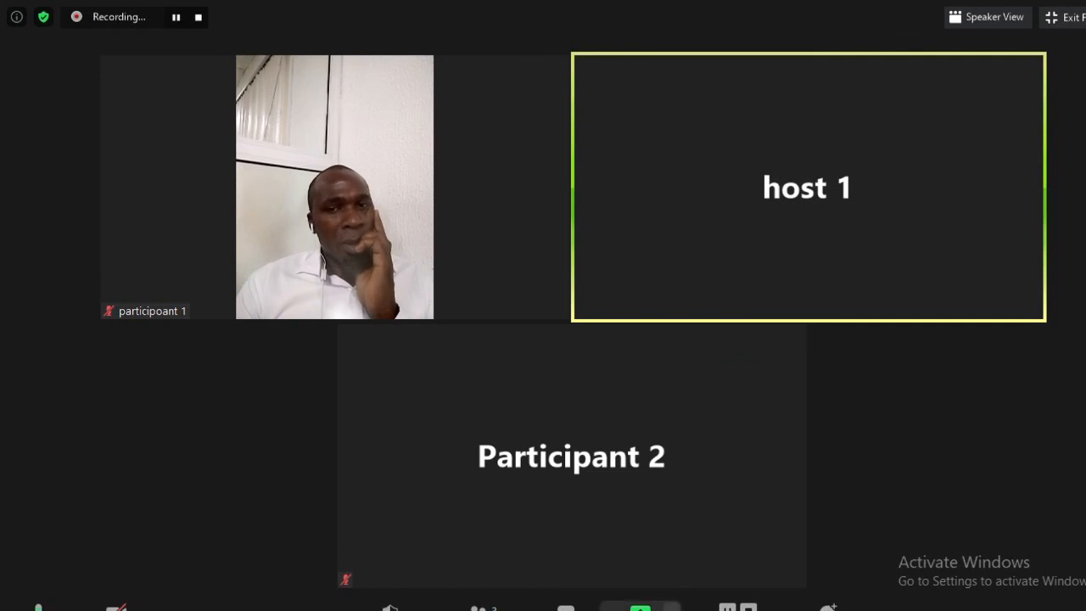
Show the one-at-a-time versus simultaneous sharing options beside Share Screen.
{"action": "left_click", "coordinate": [670, 608]}
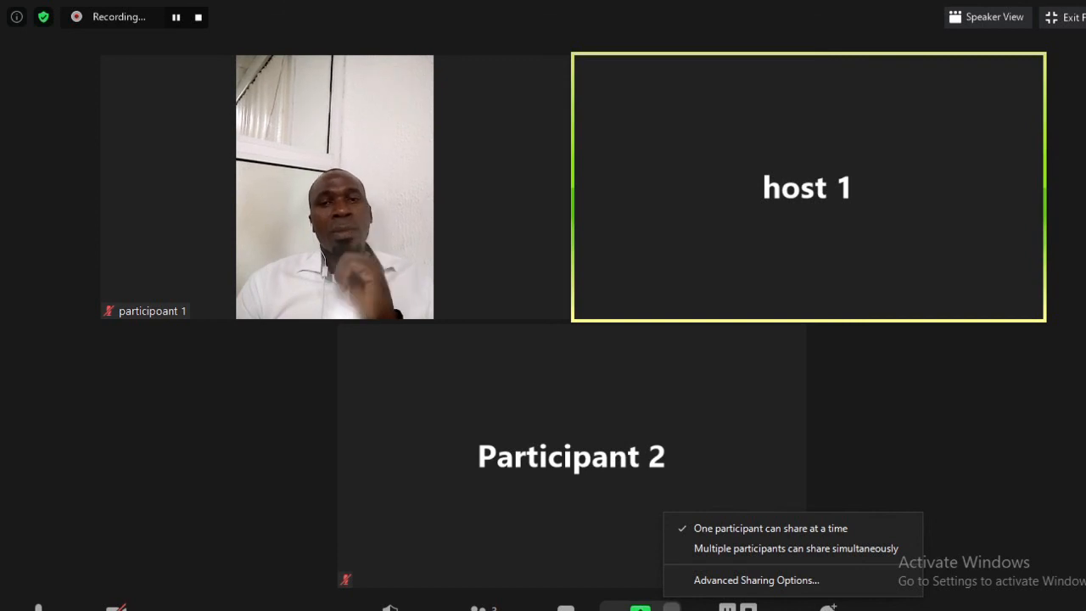
{"action": "mouse_move", "coordinate": [774, 580]}
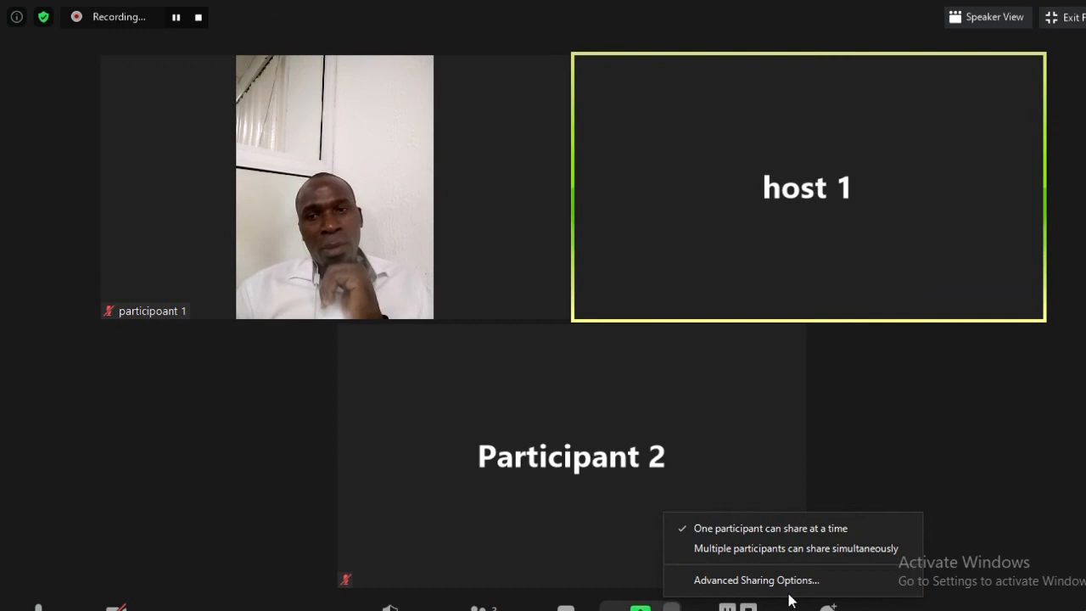
Review and close the advanced sharing options, then bring up the share window picker.
{"action": "left_click", "coordinate": [757, 580]}
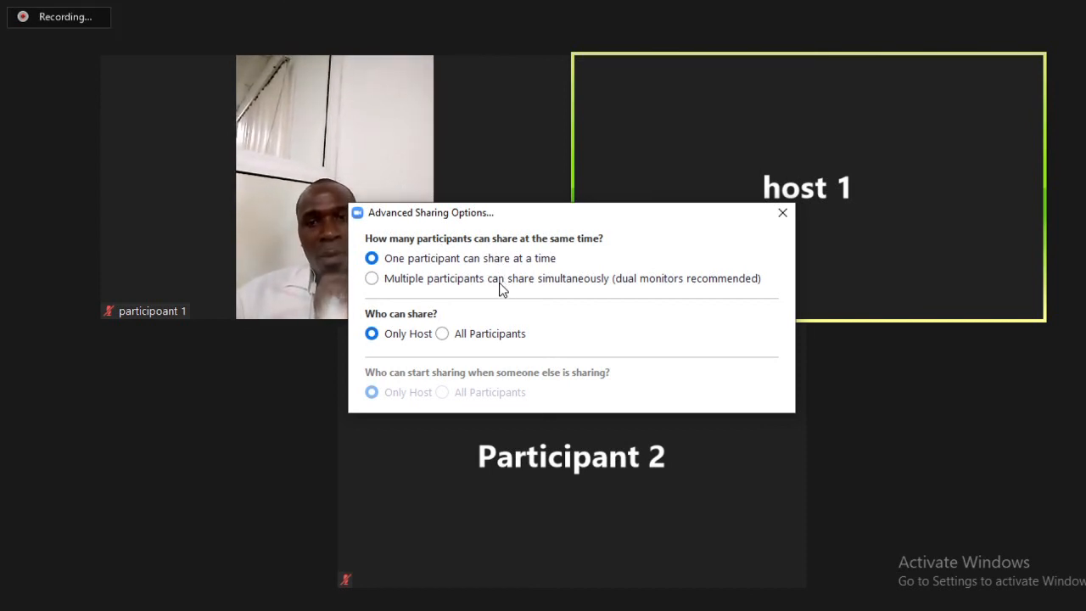
{"action": "mouse_move", "coordinate": [448, 263]}
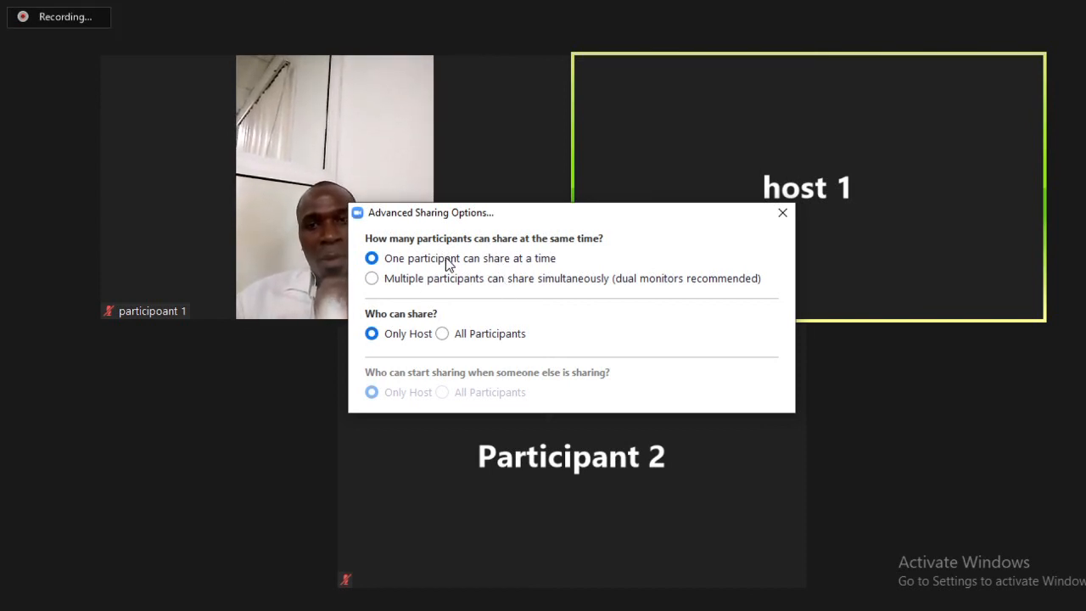
{"action": "mouse_move", "coordinate": [382, 343]}
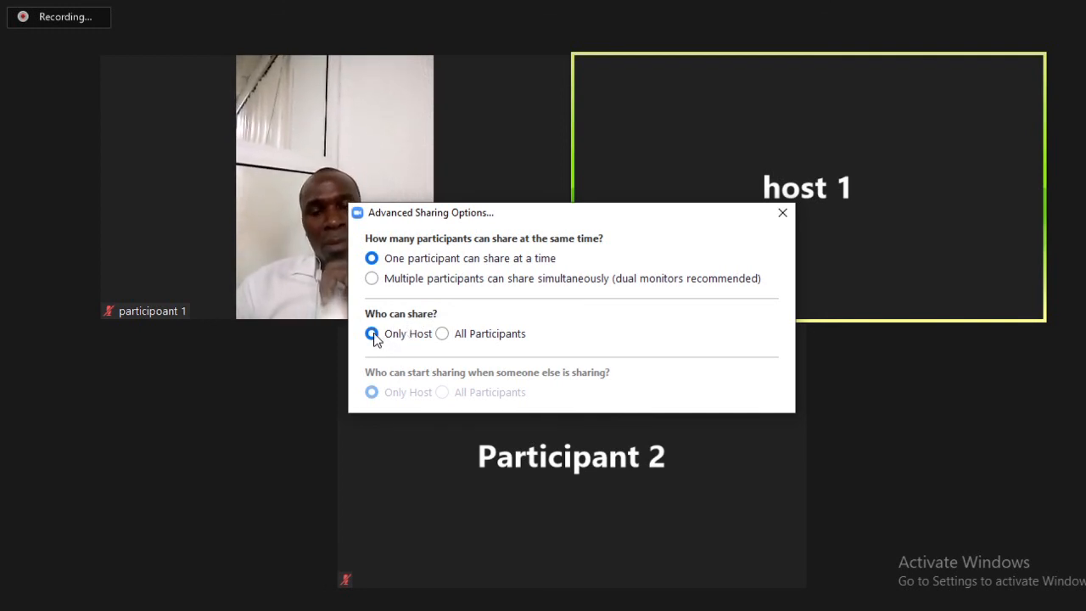
{"action": "mouse_move", "coordinate": [534, 367]}
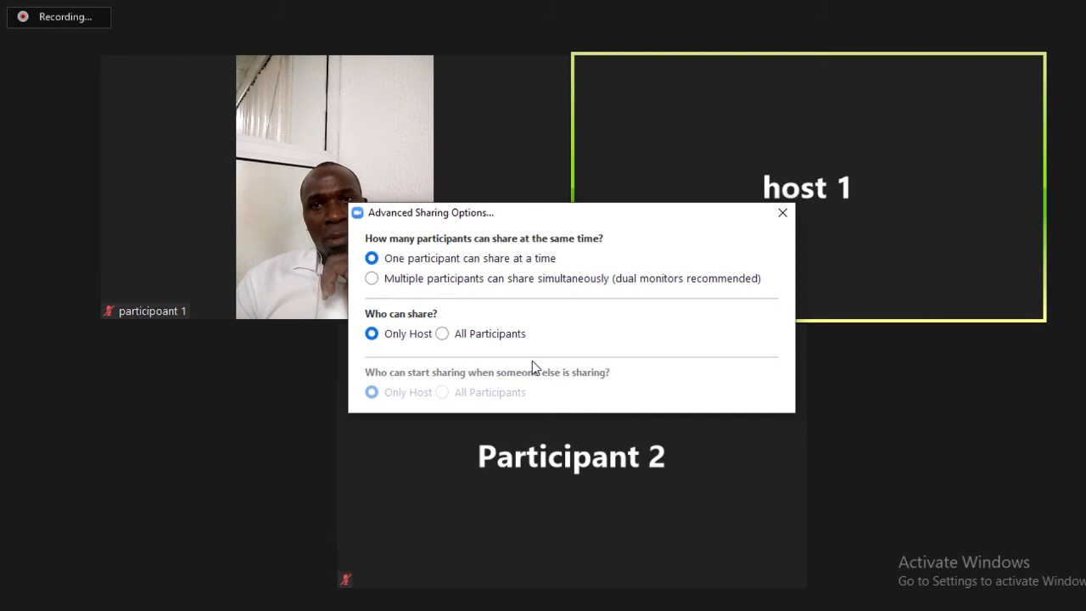
{"action": "left_click", "coordinate": [781, 212]}
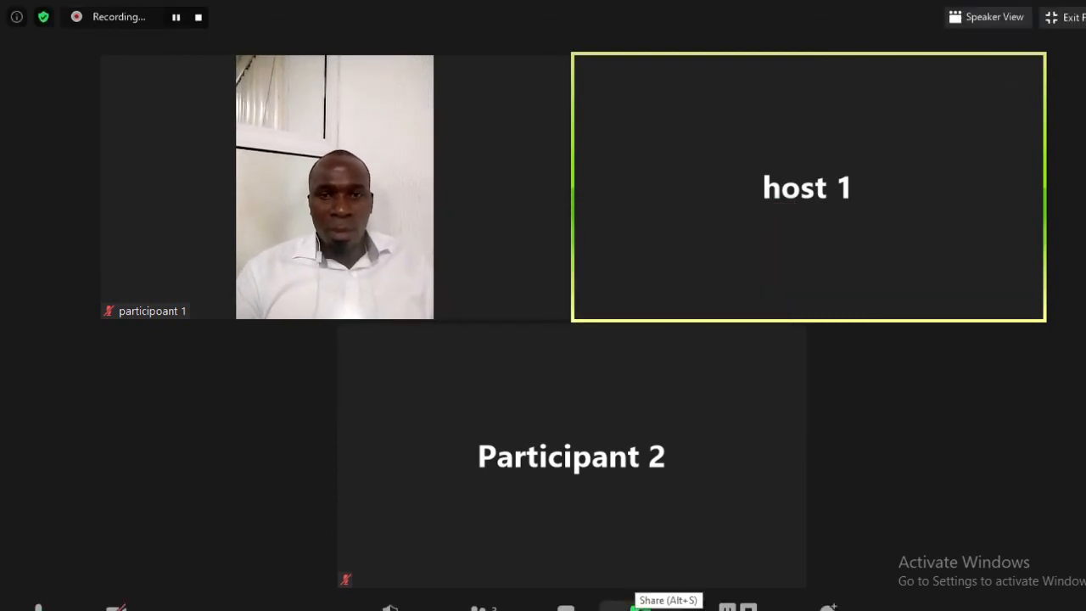
{"action": "left_click", "coordinate": [671, 608]}
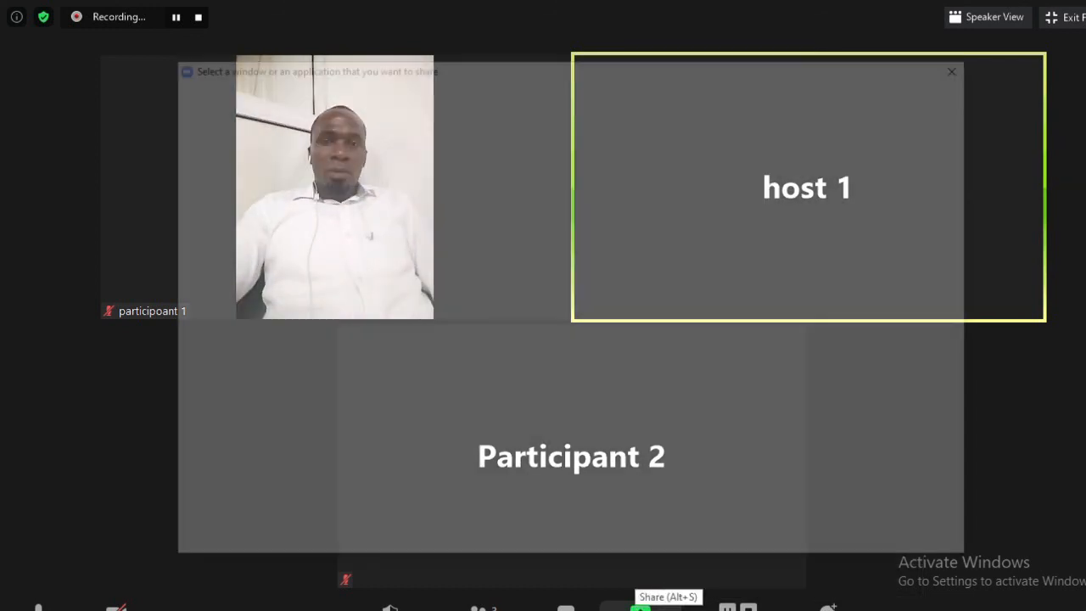
Share the entire desktop so participants see the Zoom meeting schedule.
{"action": "left_click", "coordinate": [641, 607]}
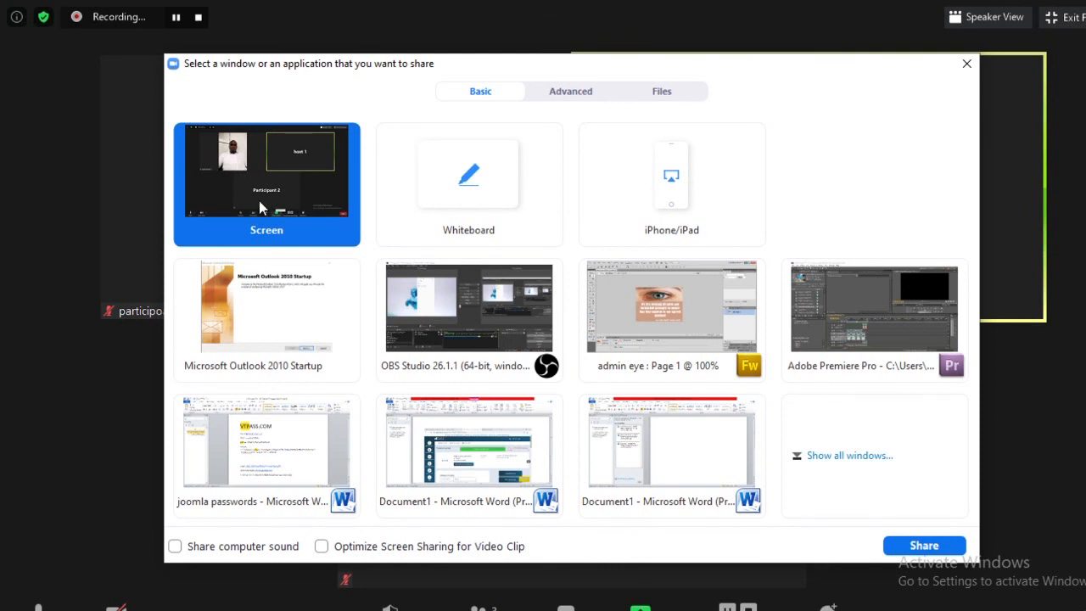
{"action": "mouse_move", "coordinate": [268, 197]}
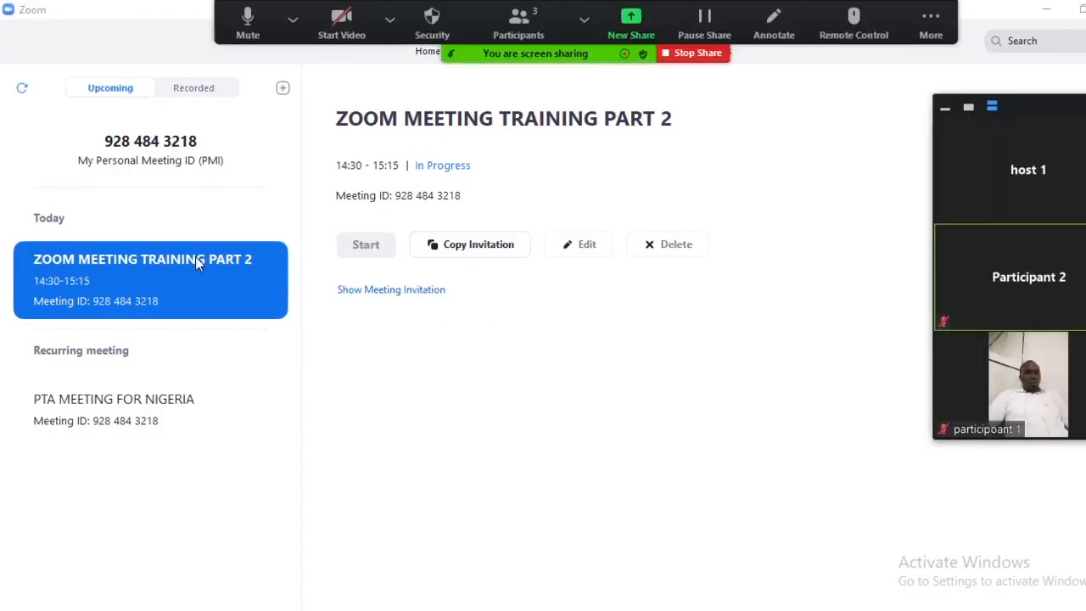
{"action": "mouse_move", "coordinate": [648, 212]}
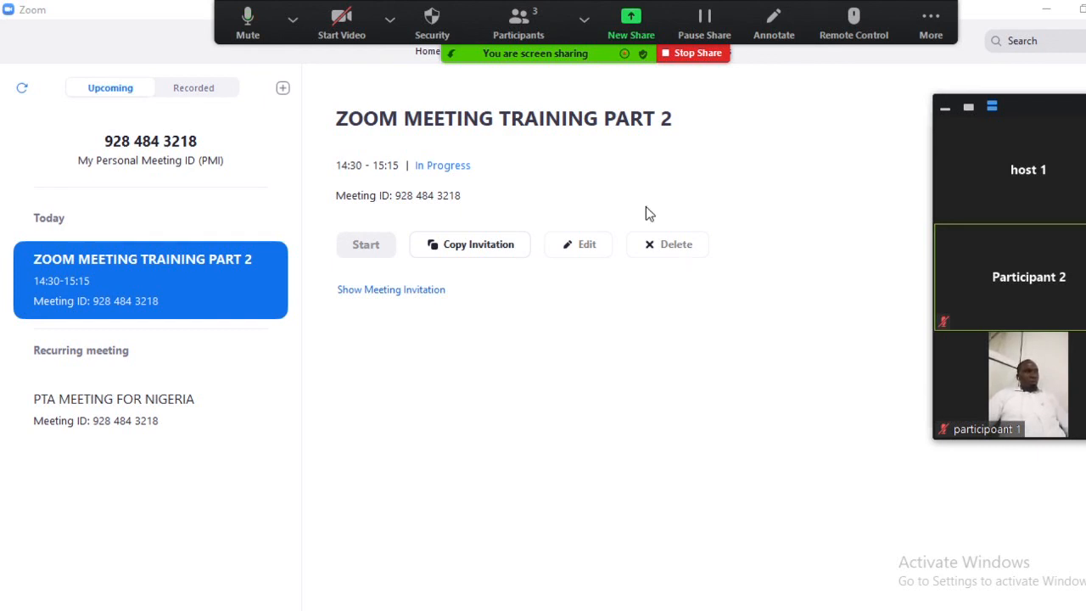
{"action": "mouse_move", "coordinate": [499, 65]}
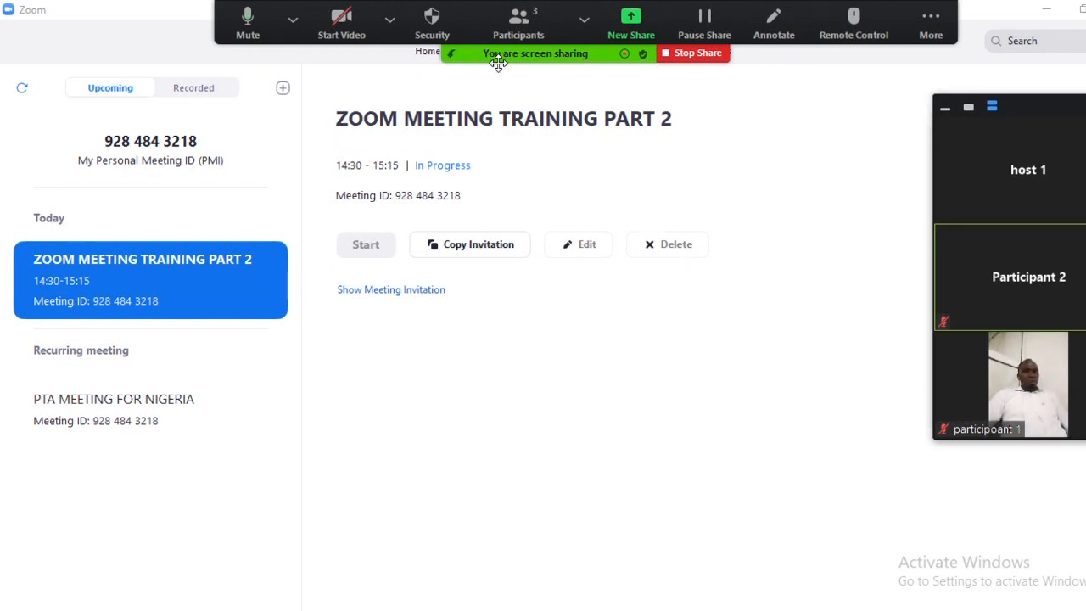
{"action": "mouse_move", "coordinate": [568, 61]}
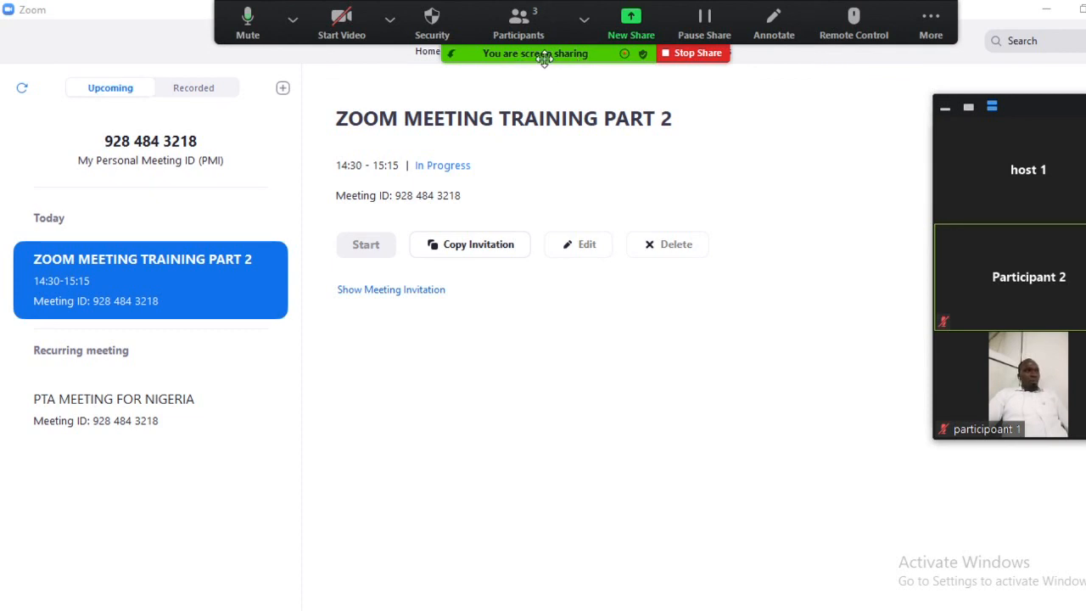
{"action": "mouse_move", "coordinate": [575, 64]}
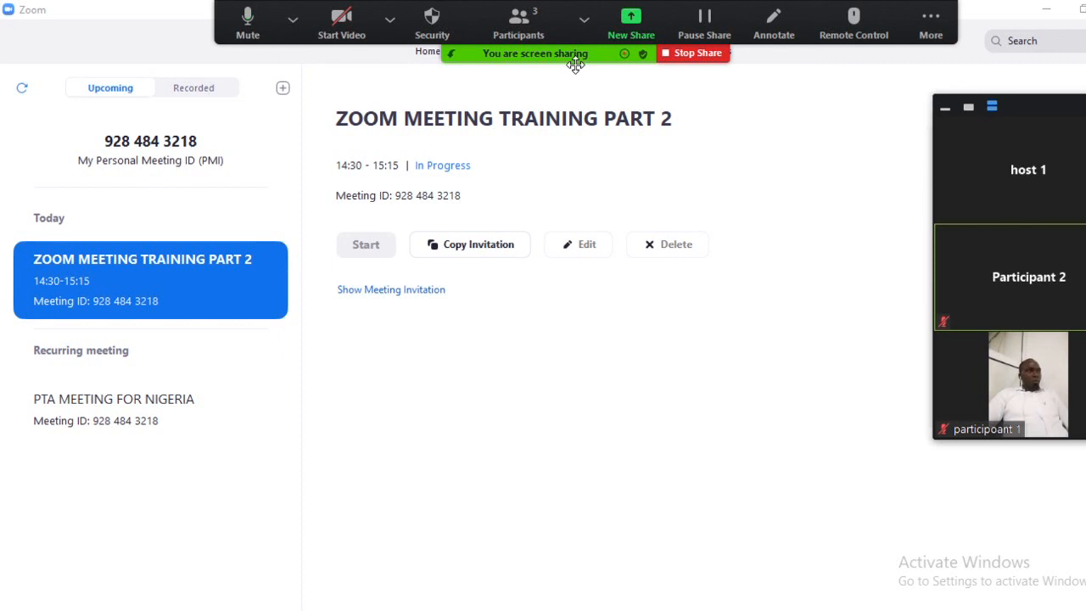
{"action": "left_click", "coordinate": [584, 21]}
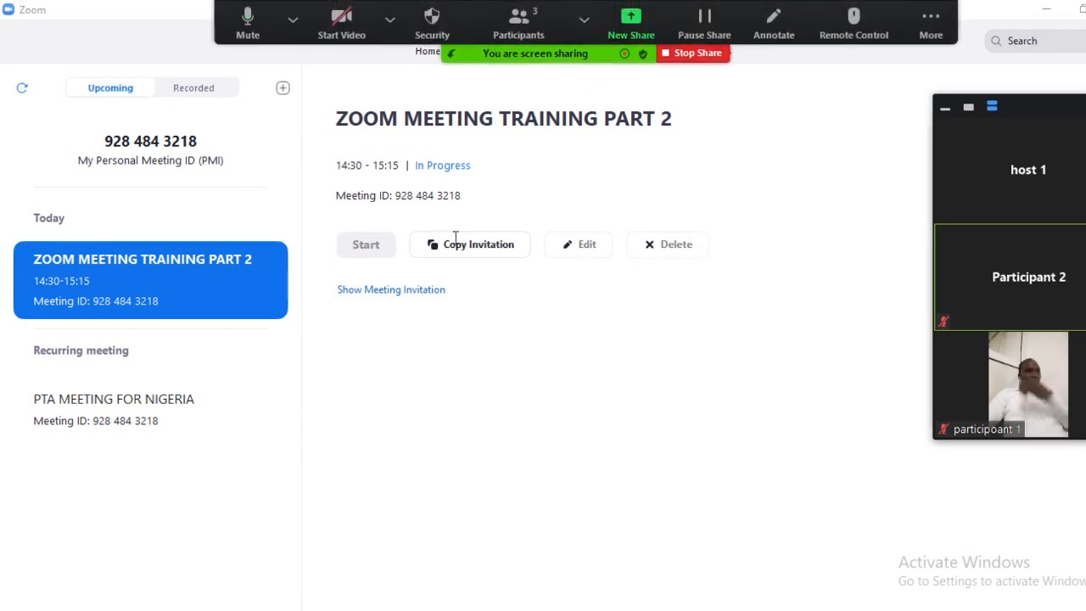
{"action": "mouse_move", "coordinate": [495, 438]}
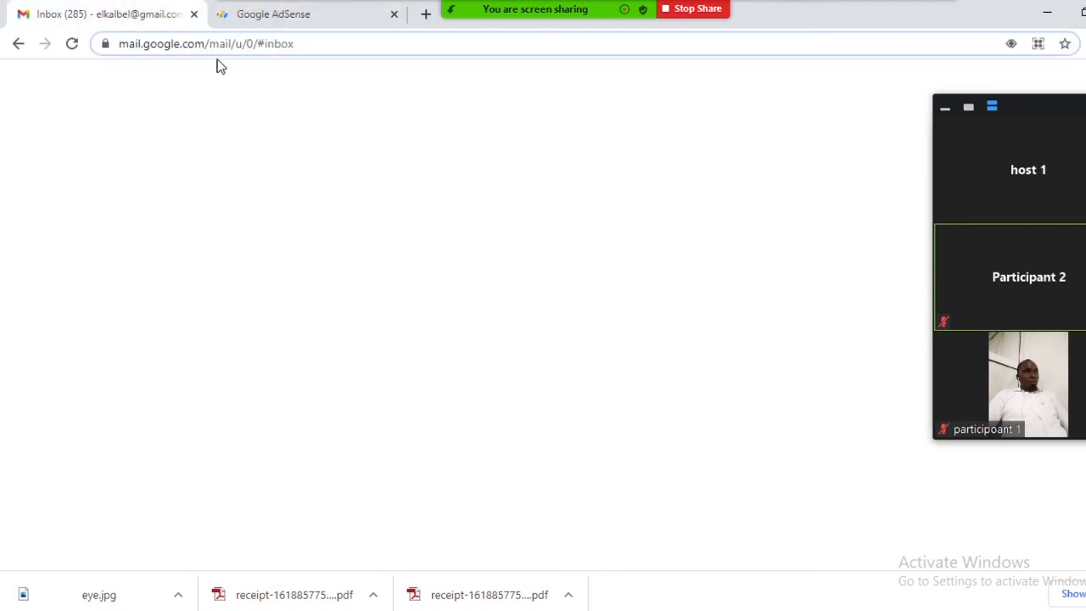
Switch Chrome from the mail inbox to the Google AdSense page.
{"action": "left_click", "coordinate": [289, 14]}
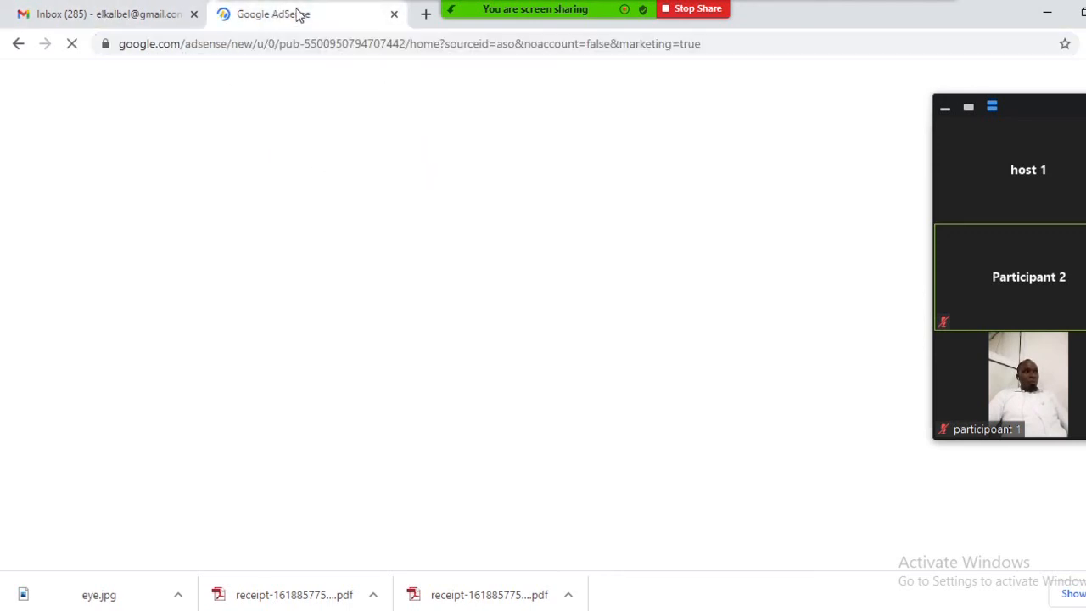
{"action": "mouse_move", "coordinate": [546, 346]}
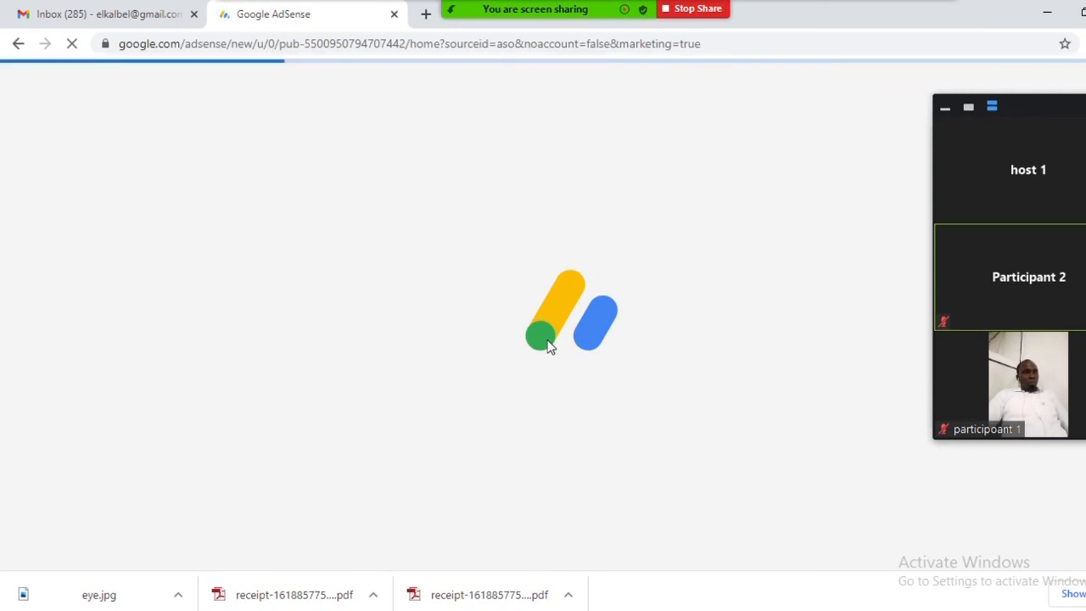
{"action": "mouse_move", "coordinate": [642, 466]}
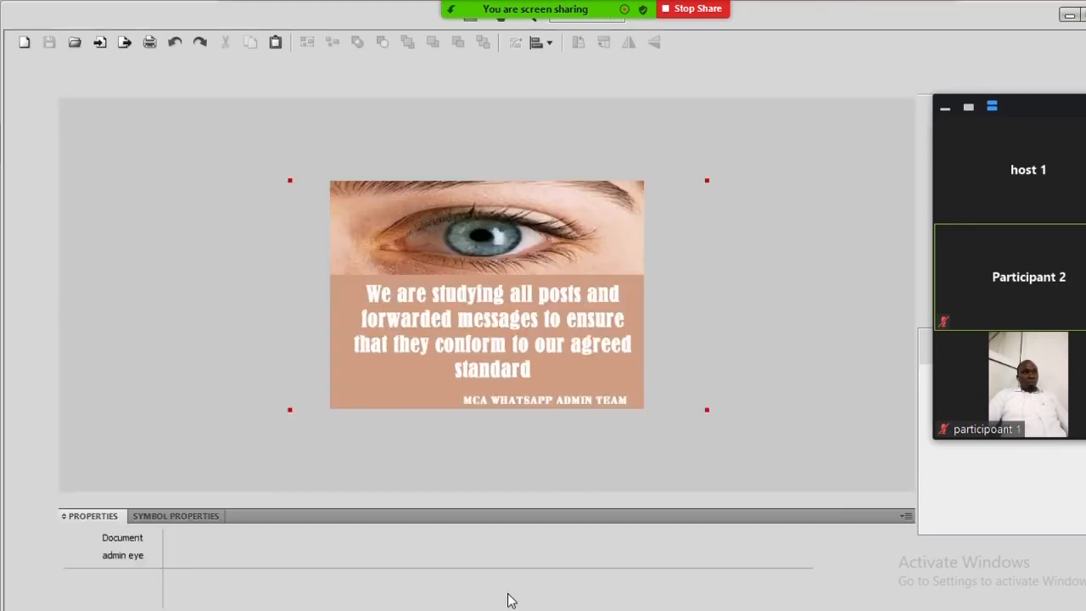
Maximize Fireworks, recolour the eye image's message text red and select the admin team caption for removal.
{"action": "left_click", "coordinate": [489, 246]}
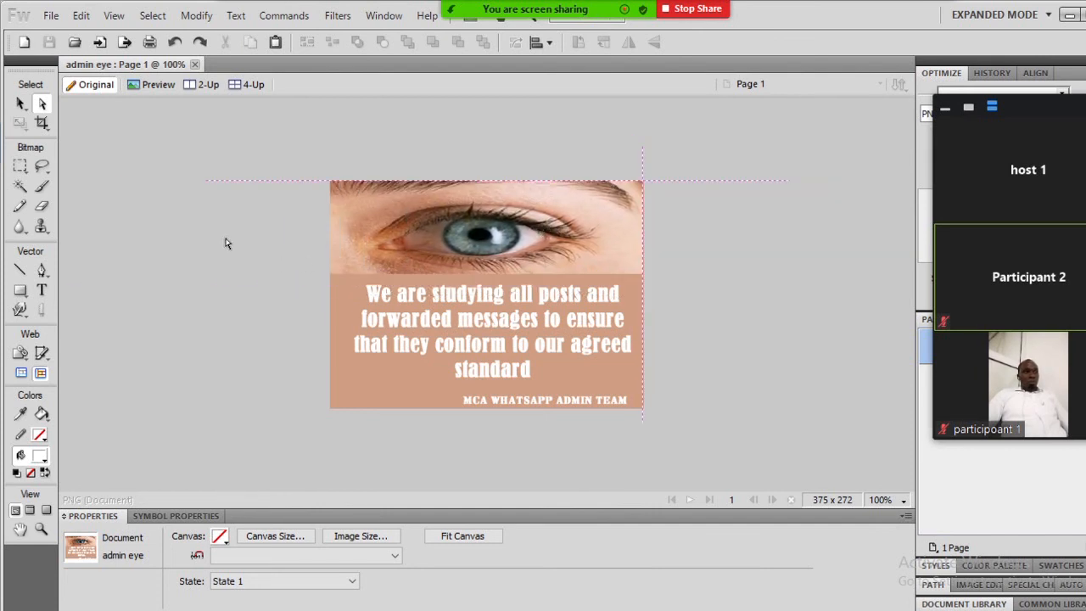
{"action": "left_click", "coordinate": [484, 224]}
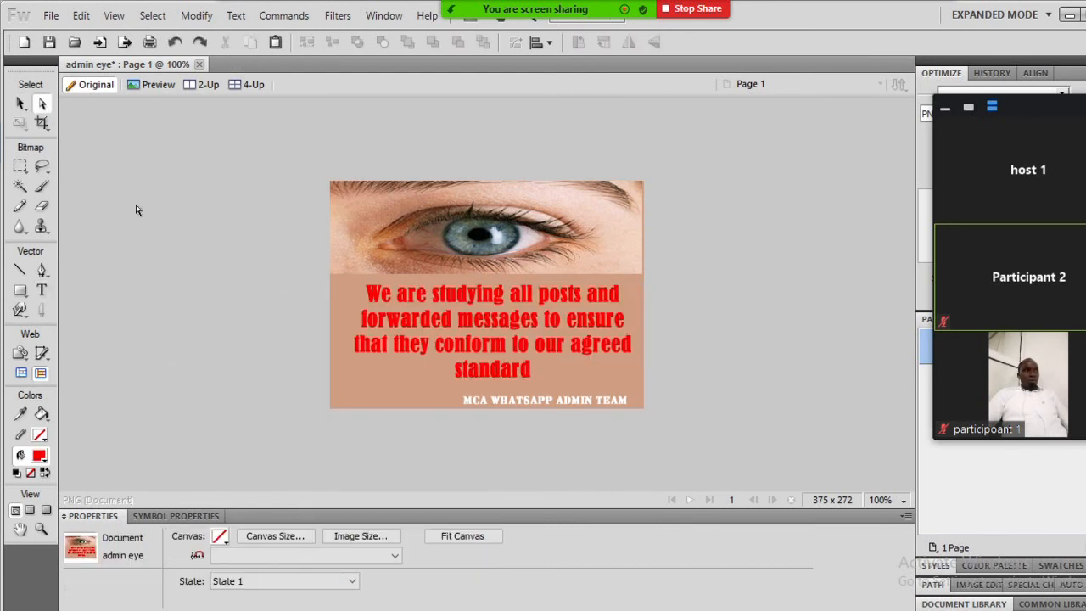
{"action": "left_click", "coordinate": [544, 401]}
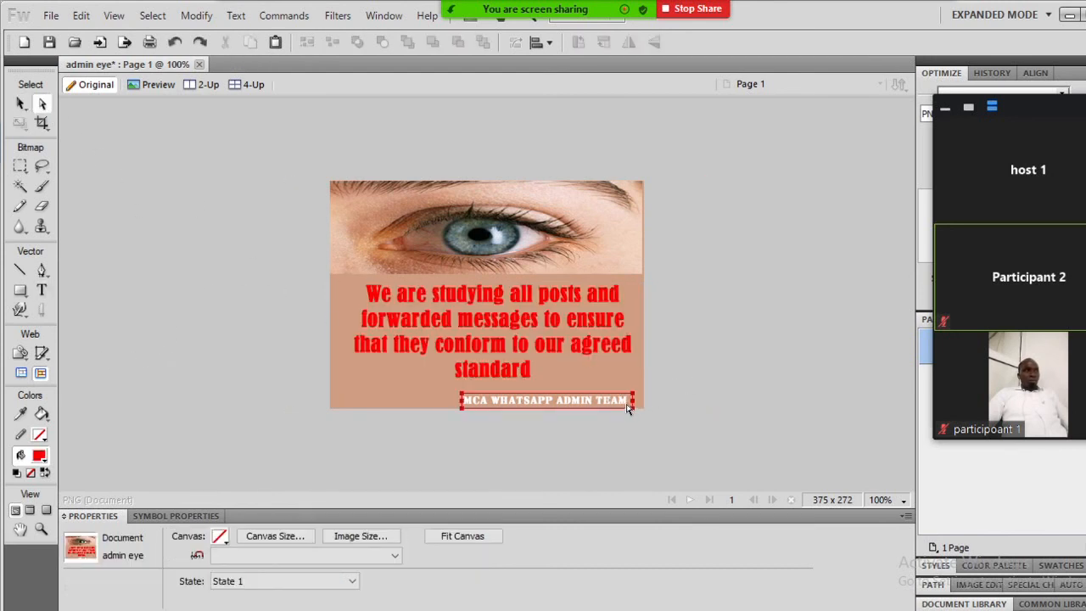
{"action": "left_click", "coordinate": [543, 400]}
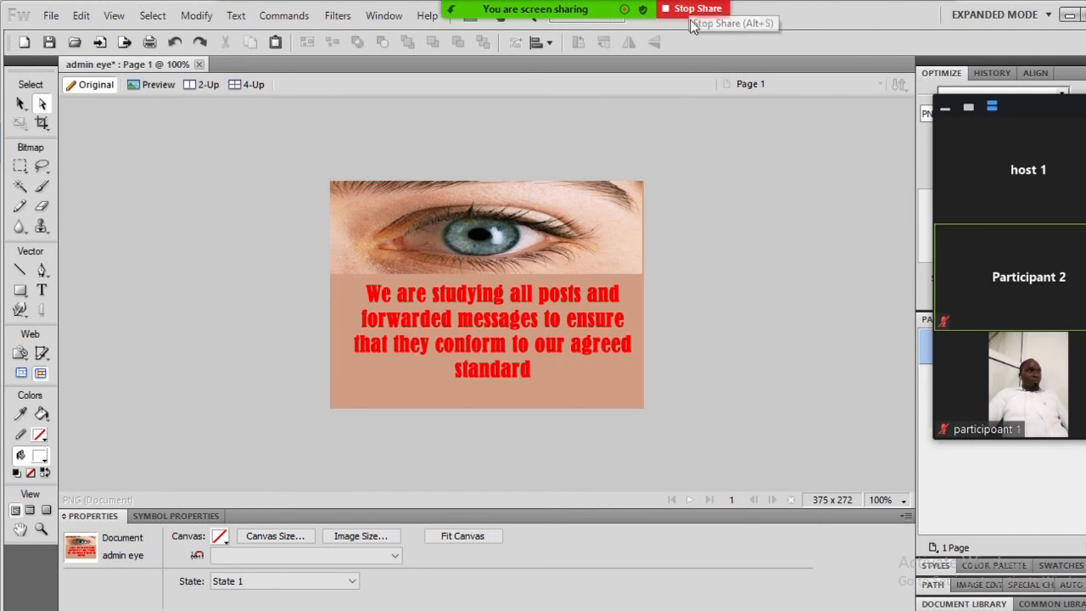
Stop sharing so the three-participant video gallery returns.
{"action": "left_click", "coordinate": [697, 6]}
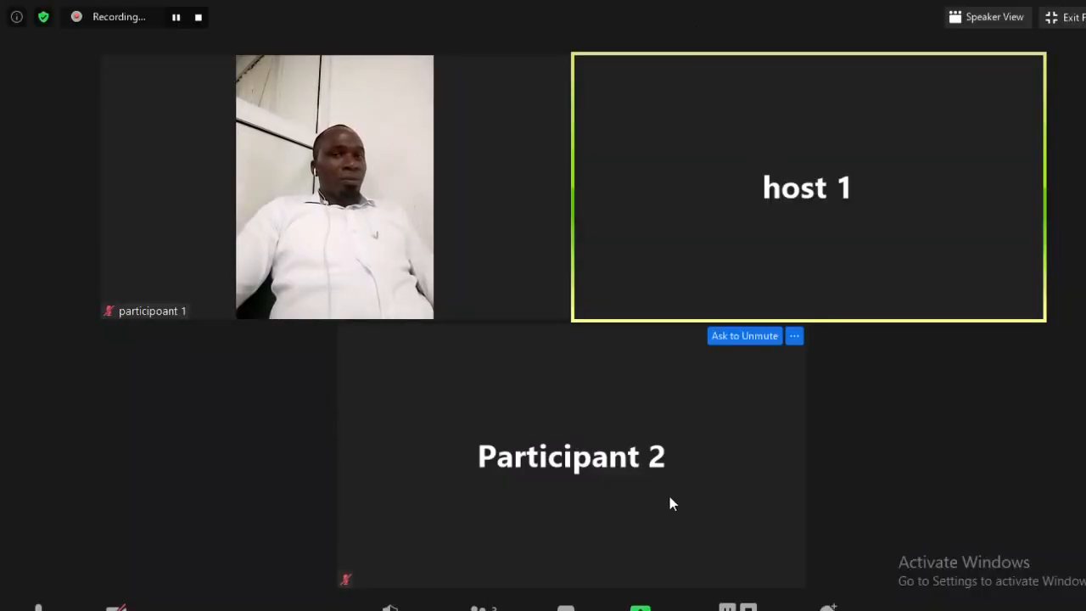
{"action": "mouse_move", "coordinate": [670, 435]}
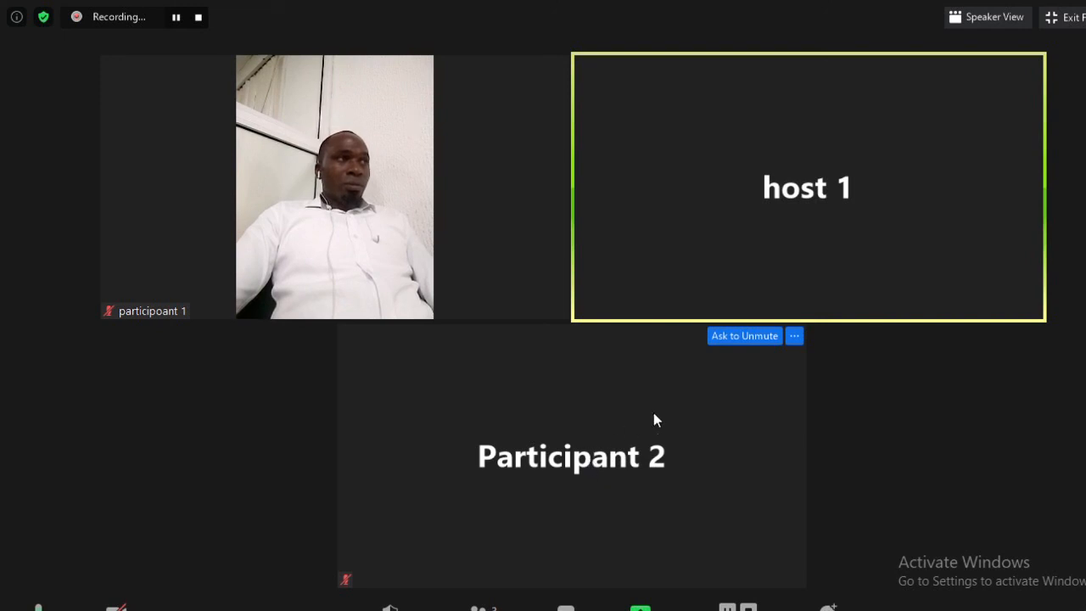
{"action": "mouse_move", "coordinate": [641, 607]}
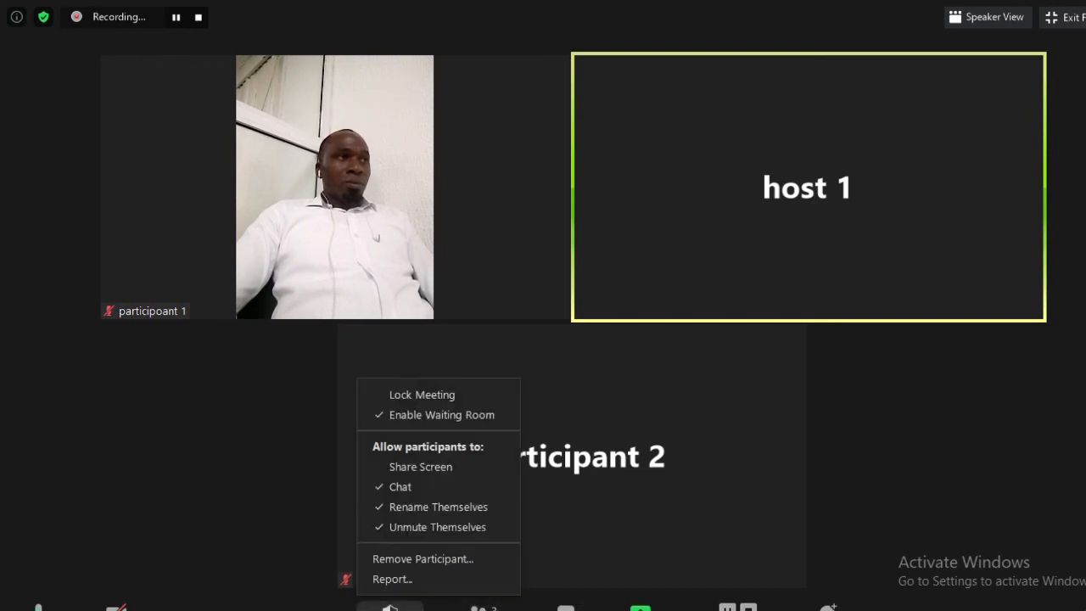
{"action": "mouse_move", "coordinate": [438, 393]}
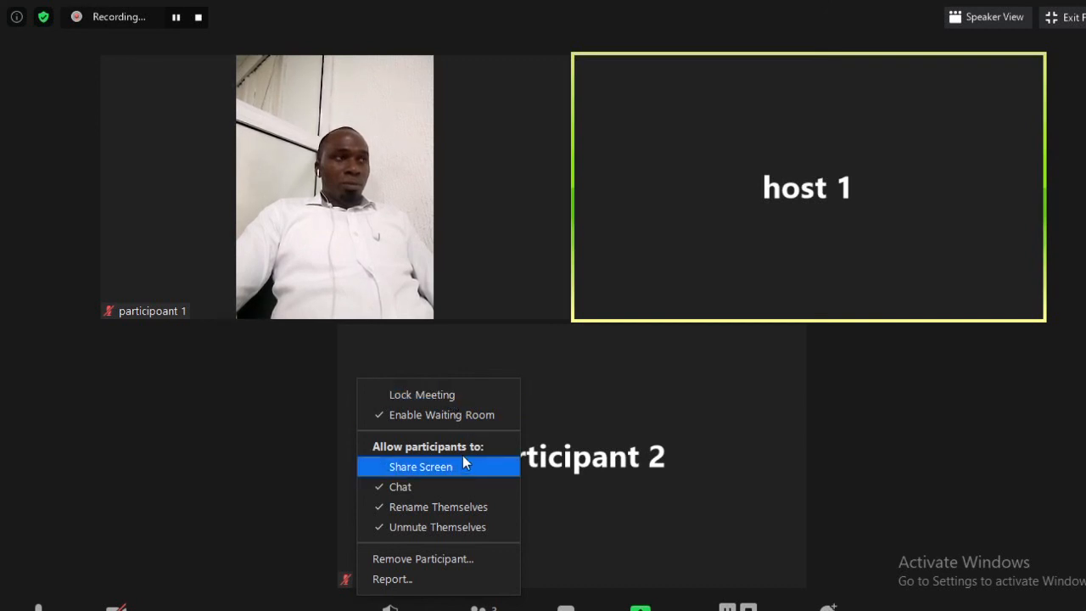
{"action": "mouse_move", "coordinate": [465, 472]}
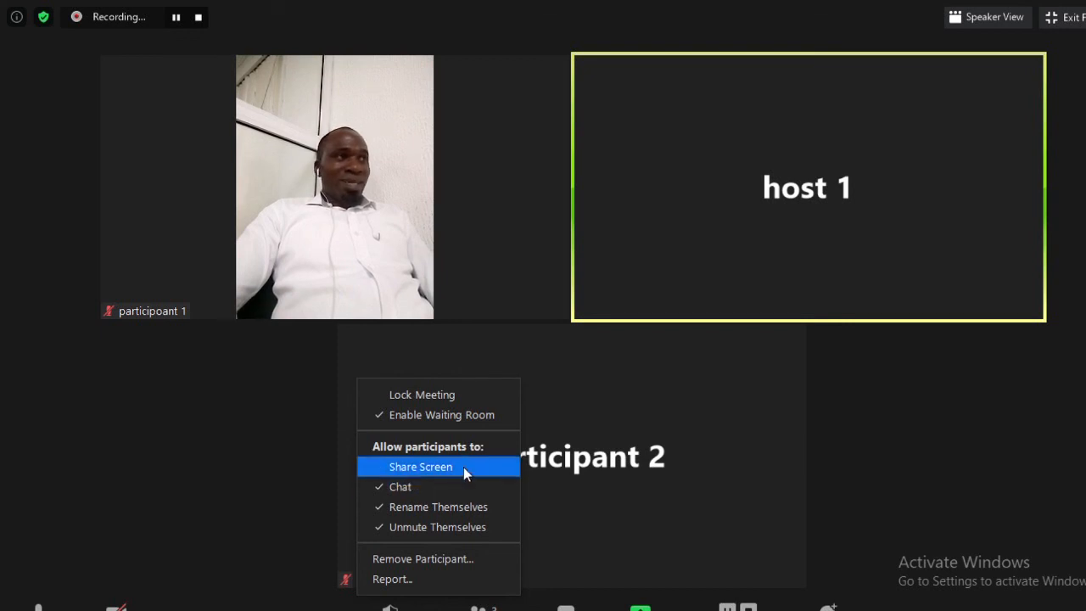
{"action": "mouse_move", "coordinate": [478, 468]}
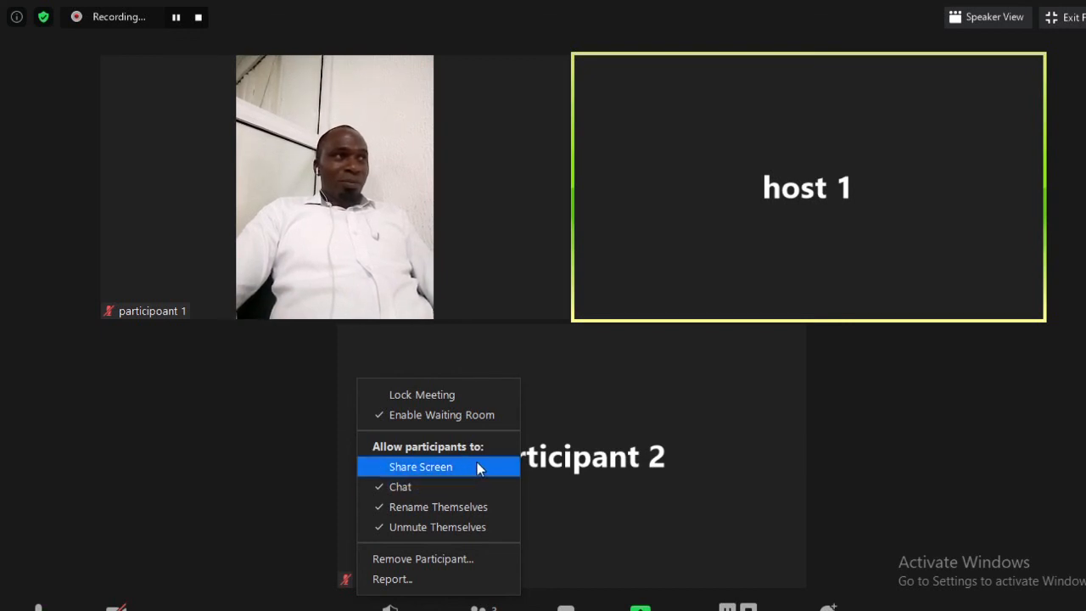
{"action": "mouse_move", "coordinate": [506, 559]}
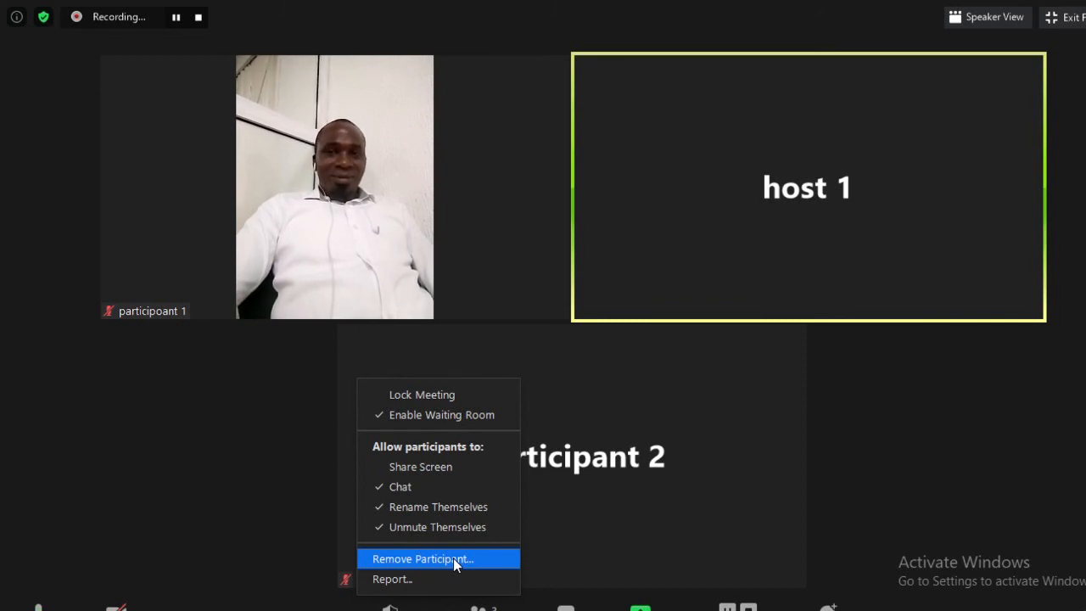
Review the Remove Participant list, close it without removing anyone, and stop the cloud recording.
{"action": "left_click", "coordinate": [434, 558]}
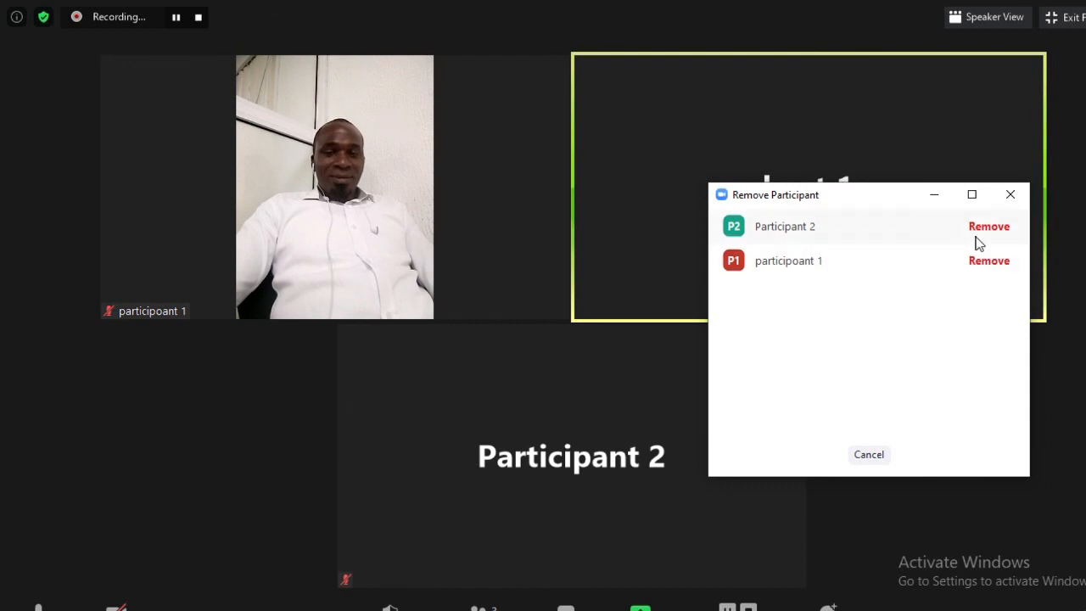
{"action": "mouse_move", "coordinate": [760, 236]}
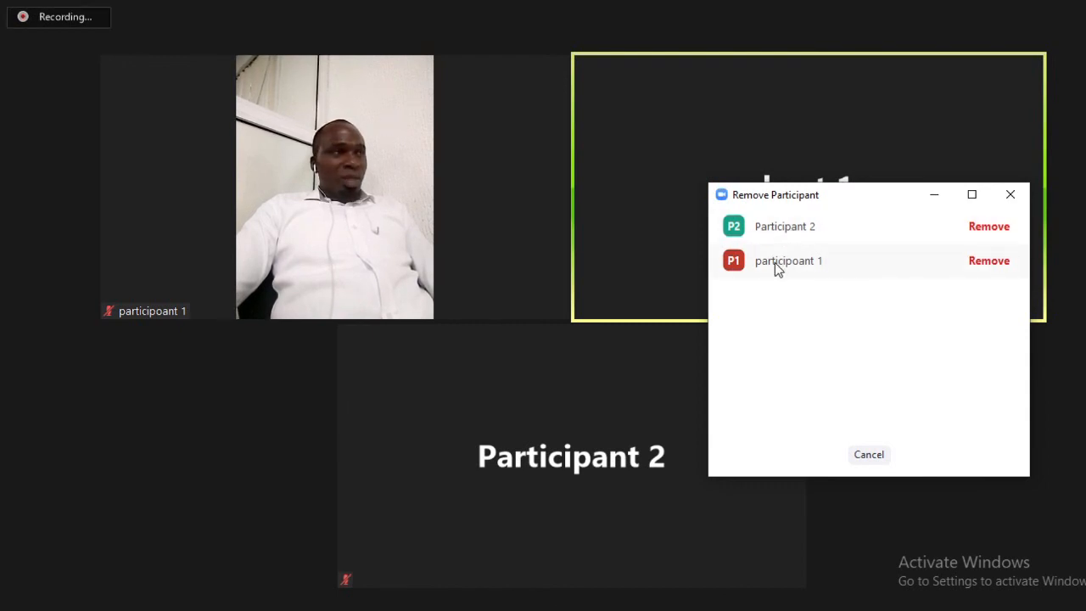
{"action": "mouse_move", "coordinate": [890, 475]}
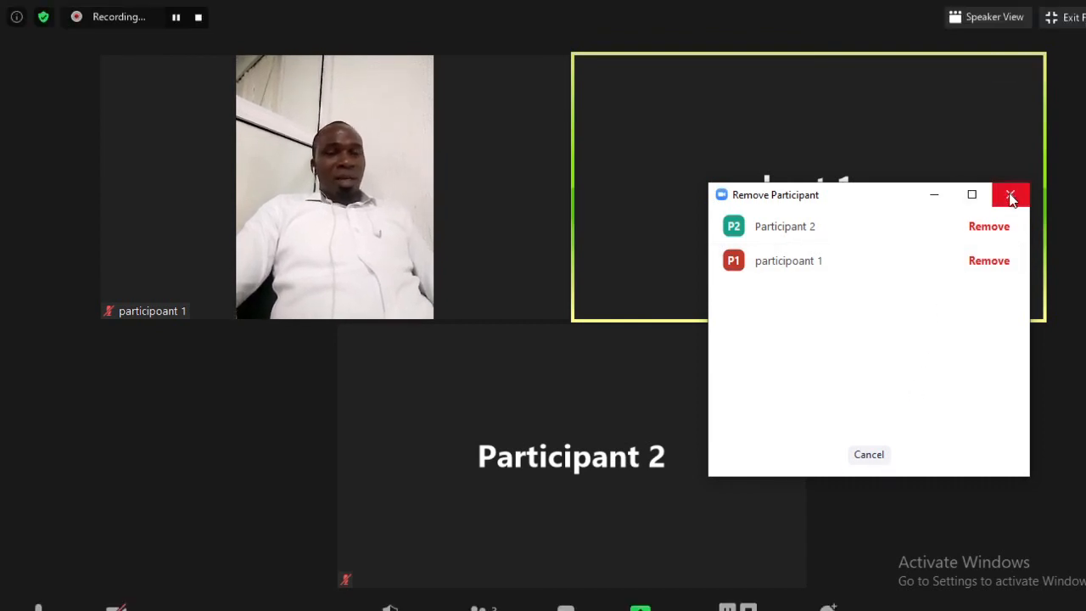
{"action": "left_click", "coordinate": [1011, 193]}
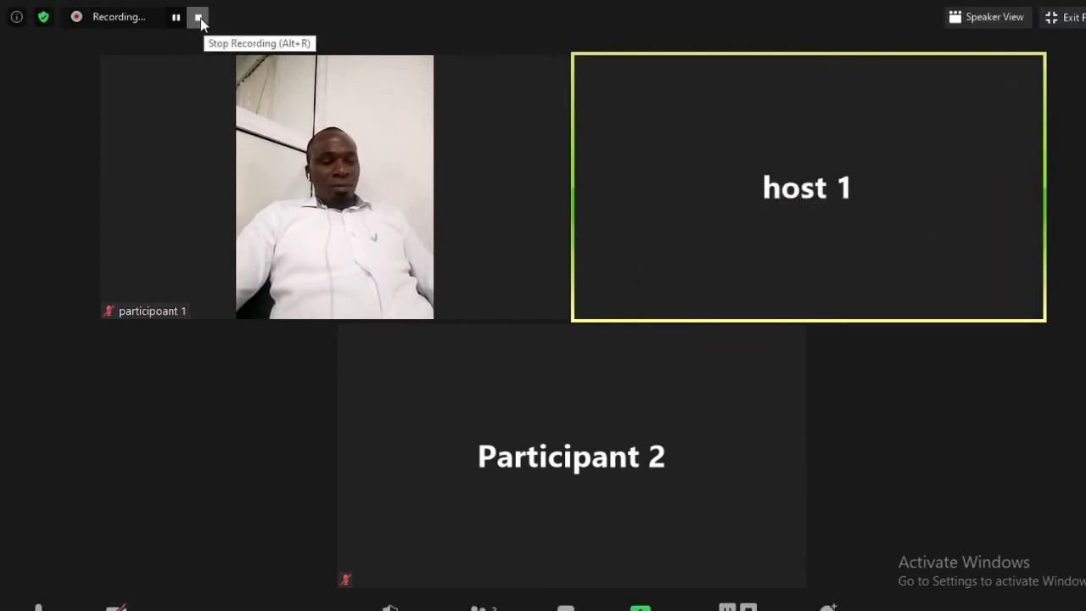
{"action": "left_click", "coordinate": [197, 17]}
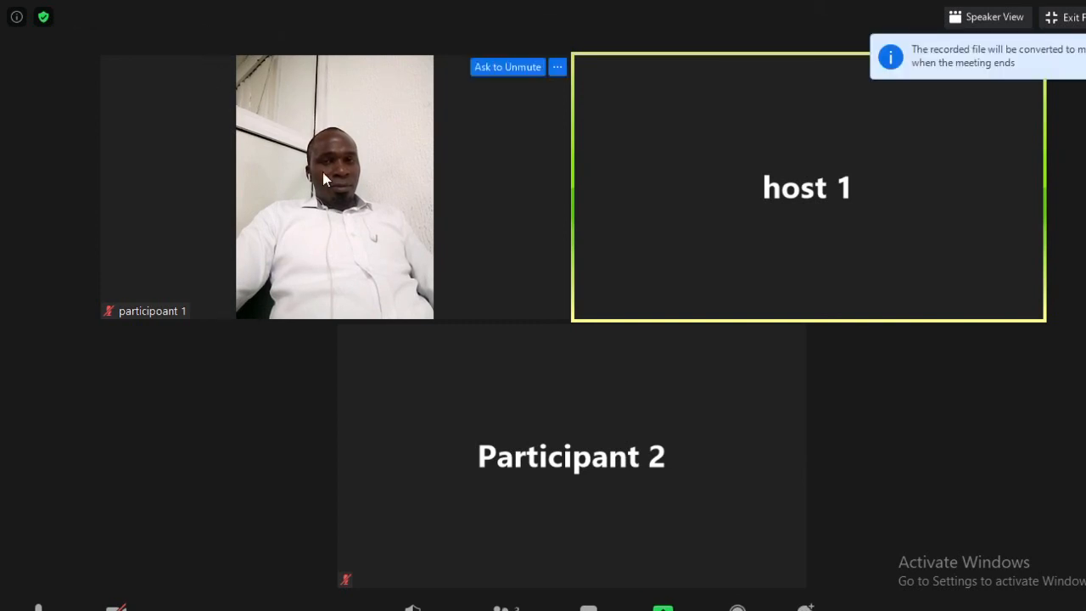
{"action": "mouse_move", "coordinate": [937, 437]}
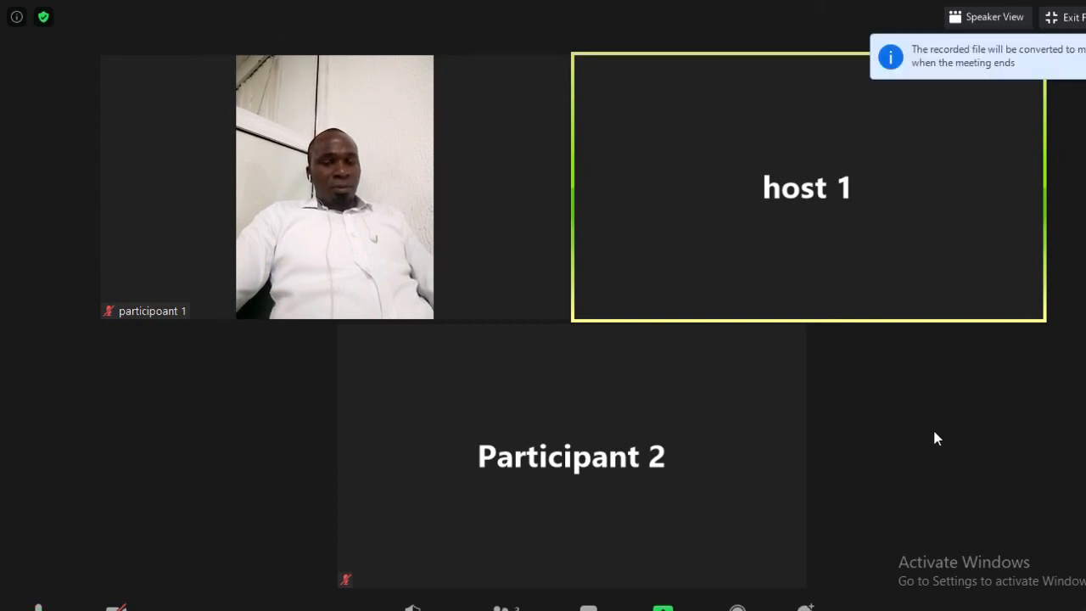